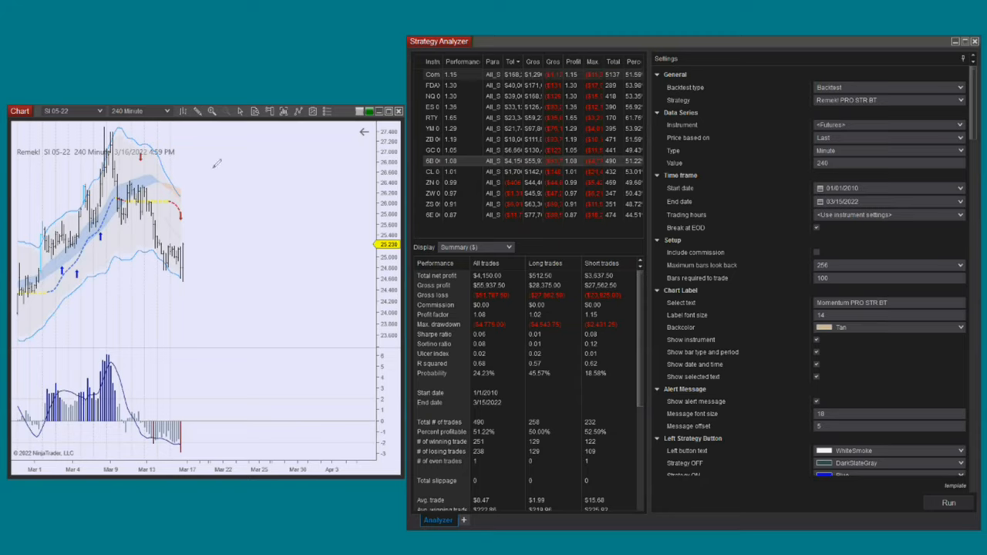
pyautogui.moveTo(281, 225)
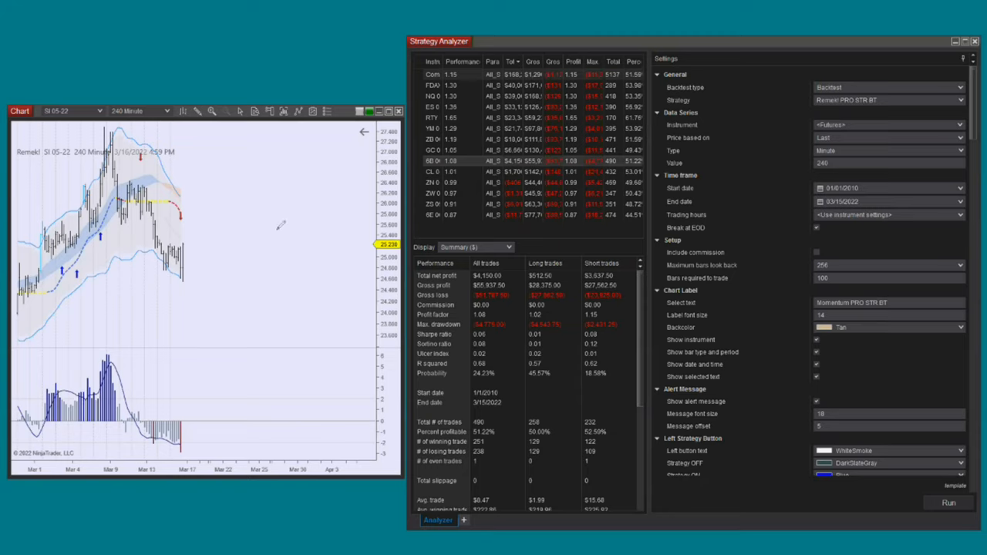
pyautogui.moveTo(237, 205)
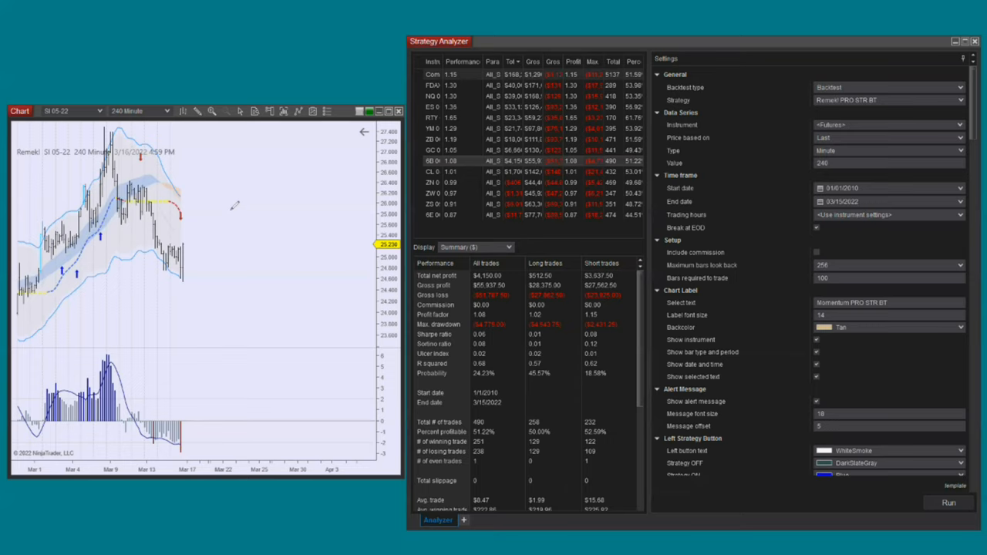
pyautogui.moveTo(234, 206)
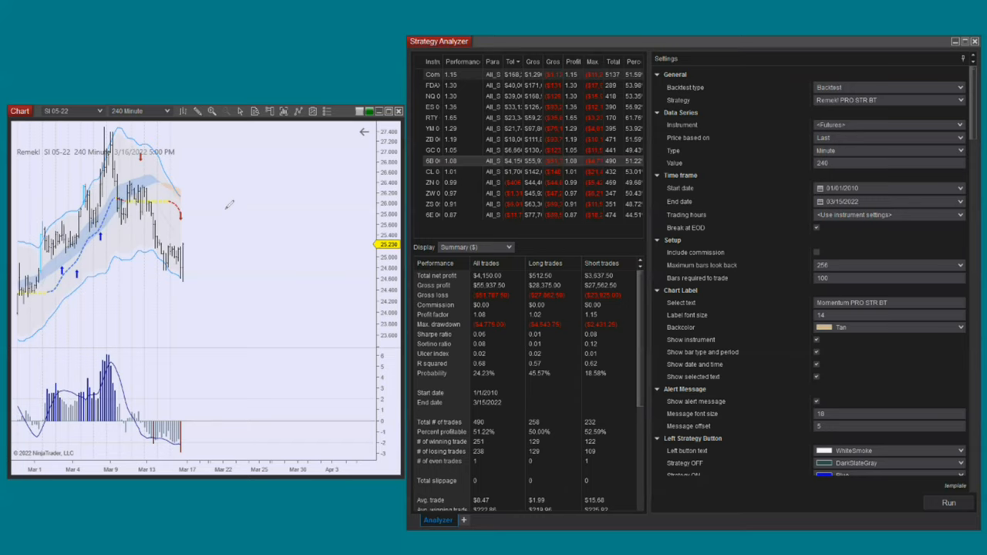
pyautogui.moveTo(631, 37)
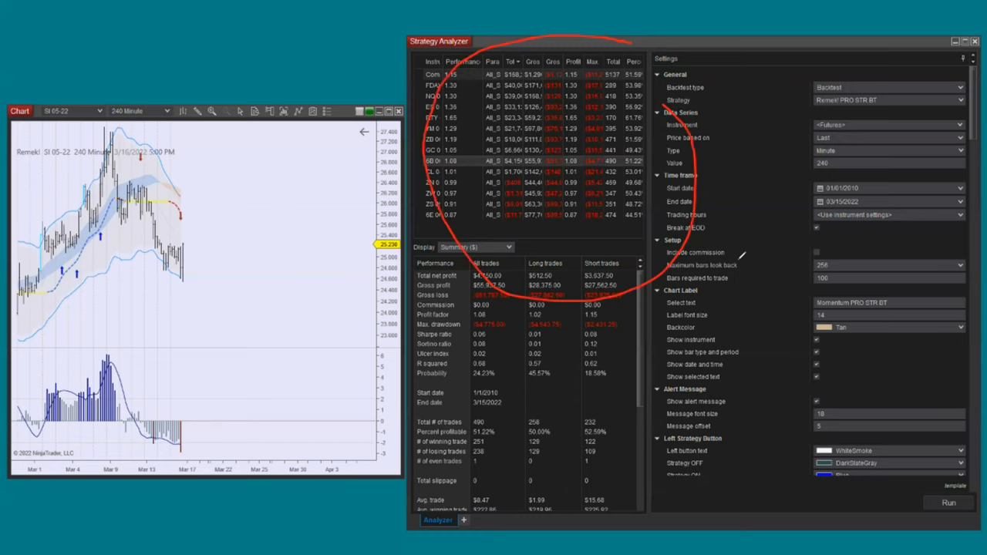
pyautogui.moveTo(741, 256)
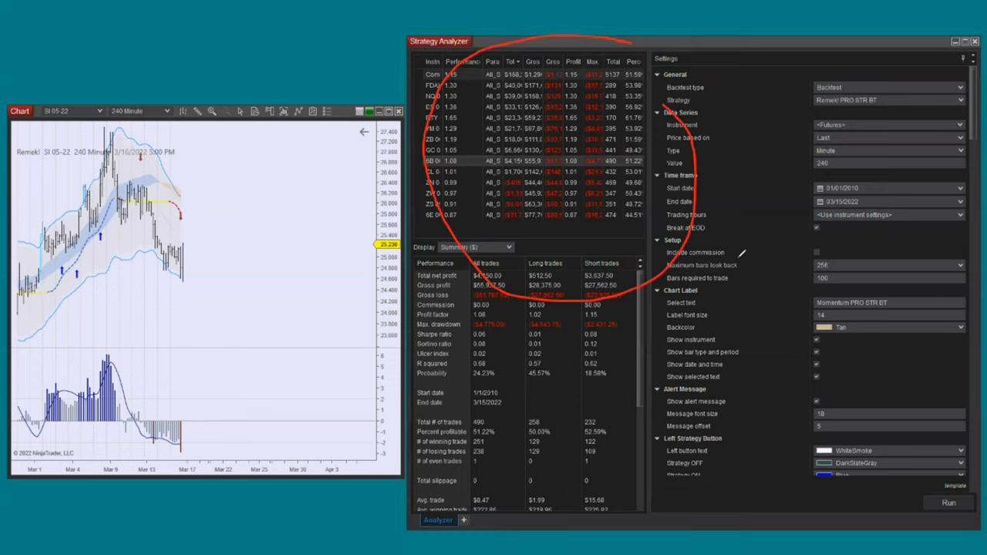
pyautogui.moveTo(741, 253)
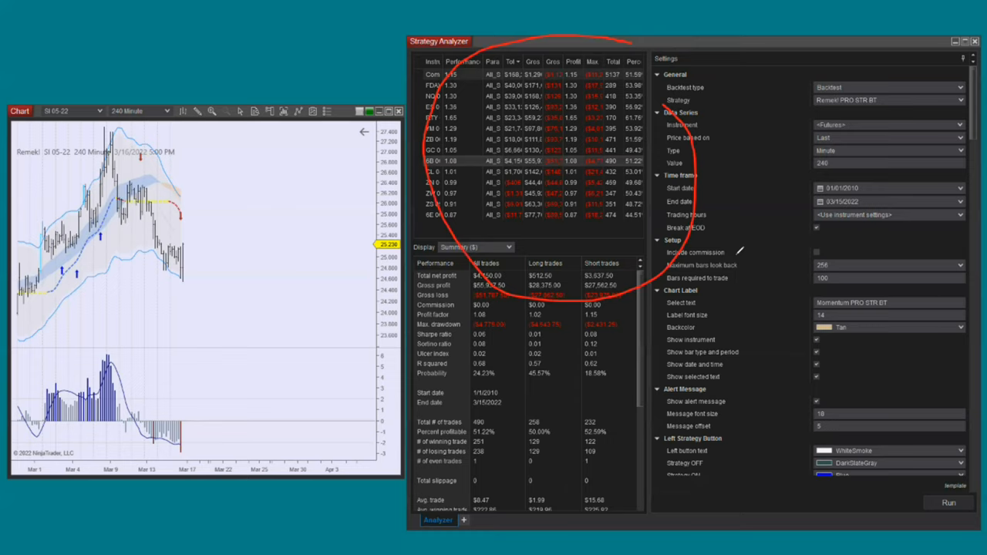
pyautogui.moveTo(718, 253)
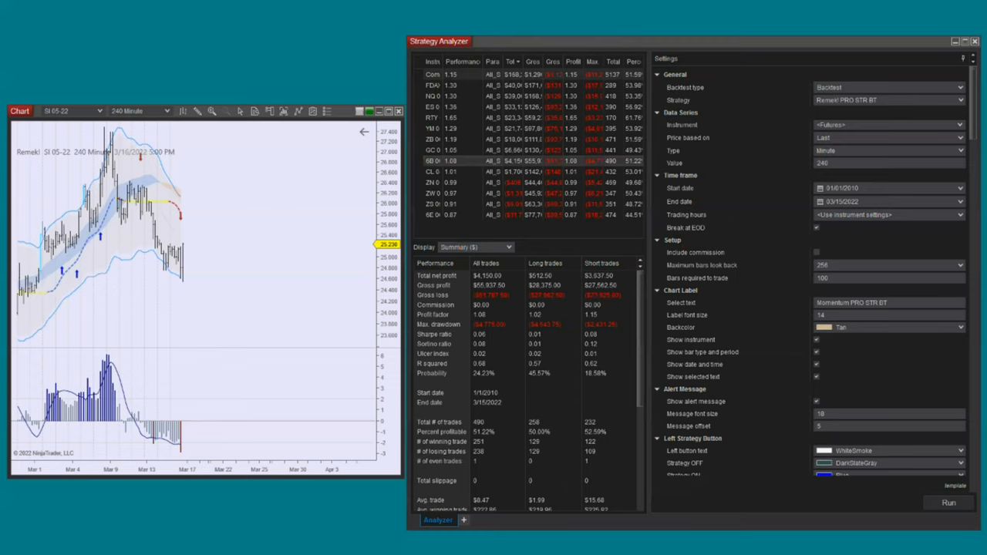
pyautogui.moveTo(671, 221)
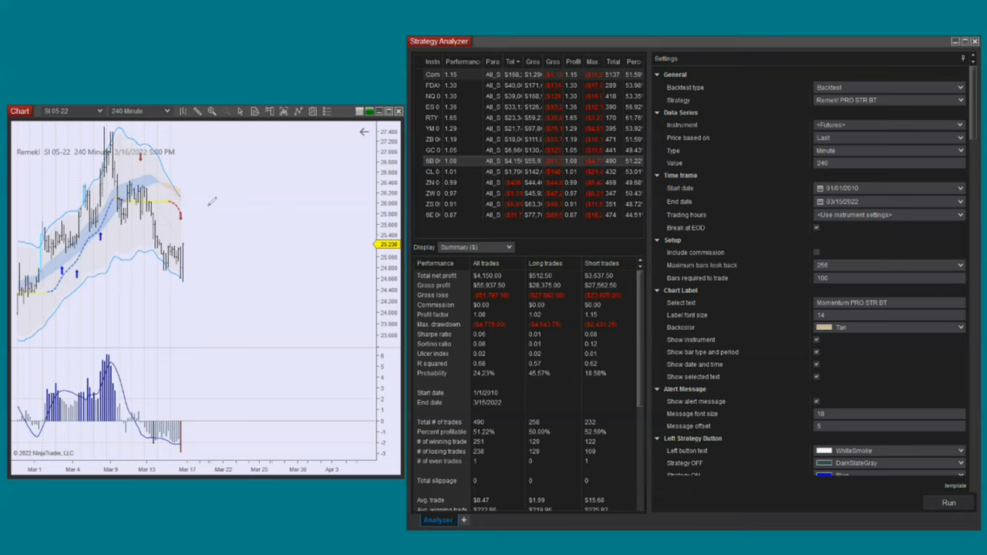
pyautogui.moveTo(234, 293)
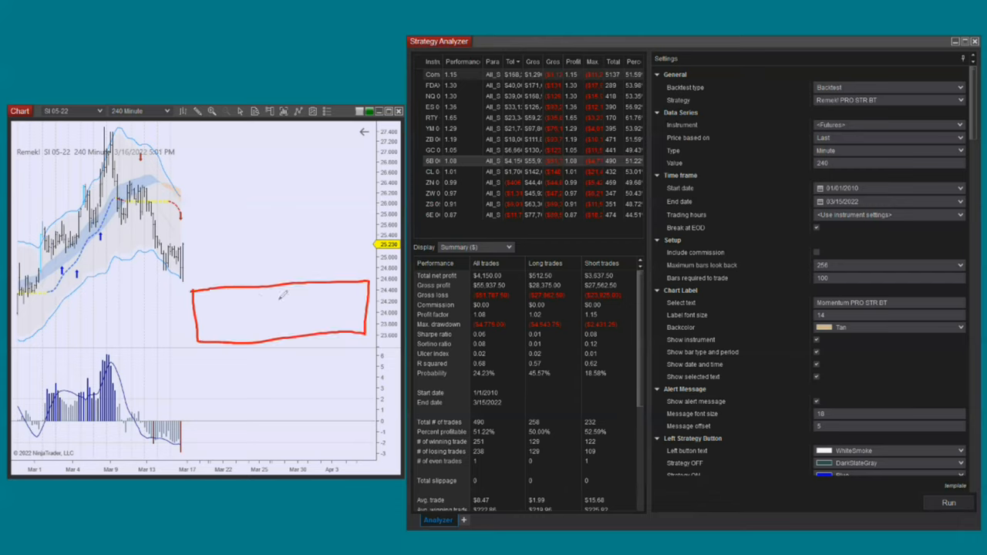
# Sketch a red box with the screen pen in the empty chart area right of the price bars
pyautogui.moveTo(285, 285); pyautogui.dragTo(287, 340)
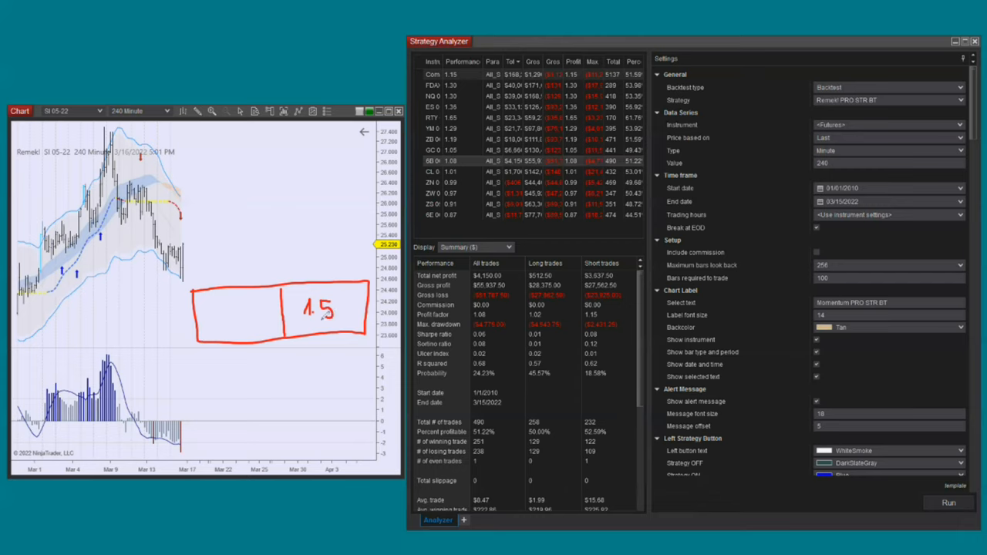
pyautogui.moveTo(327, 320)
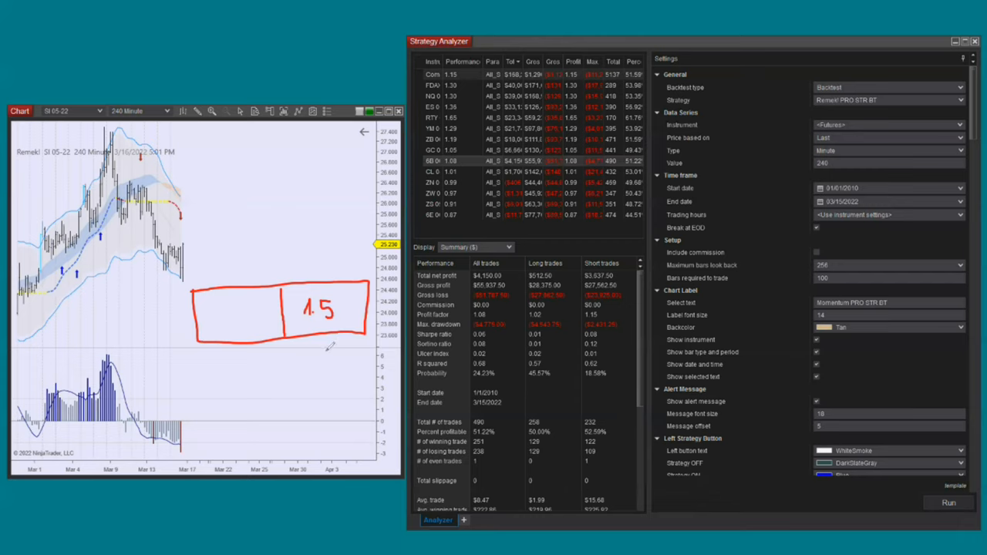
pyautogui.moveTo(332, 347)
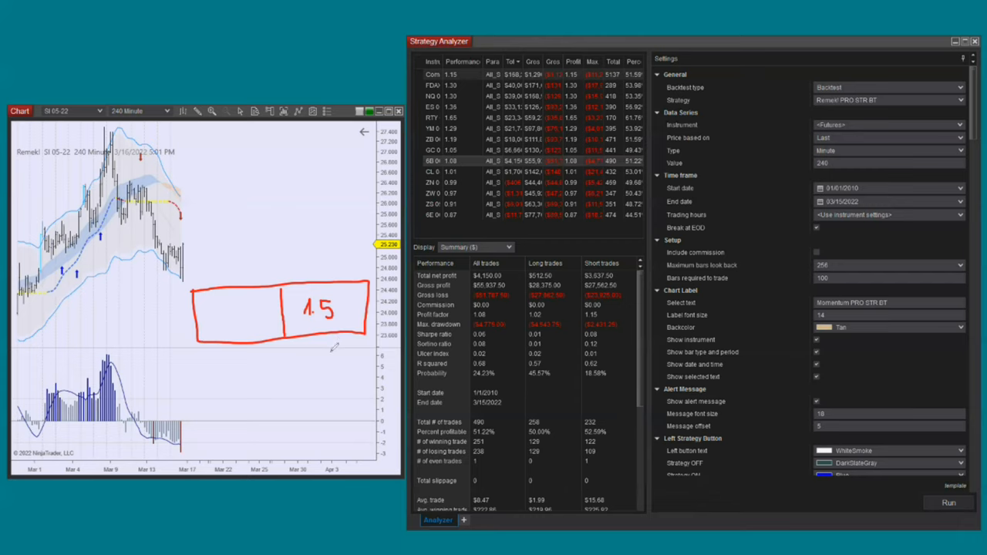
pyautogui.moveTo(263, 340)
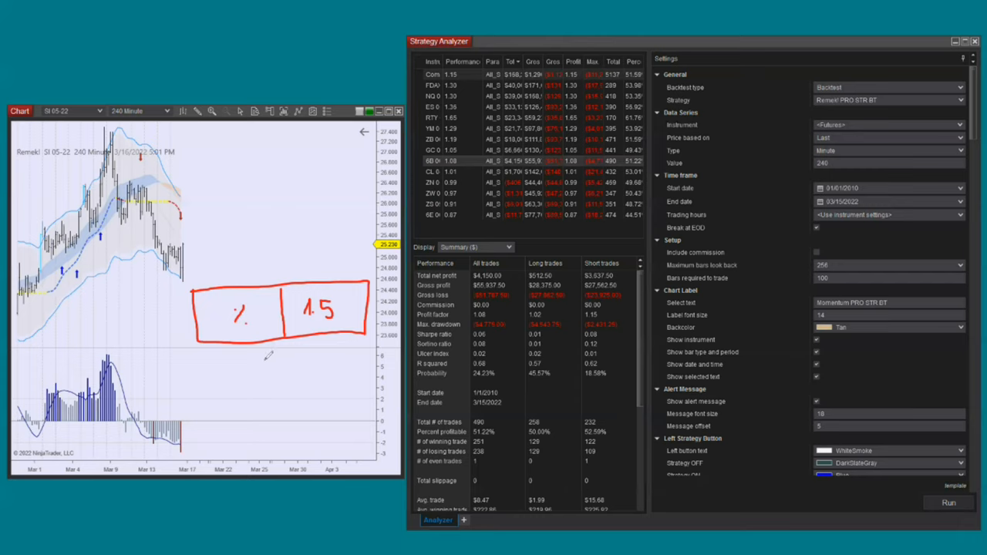
pyautogui.moveTo(266, 353)
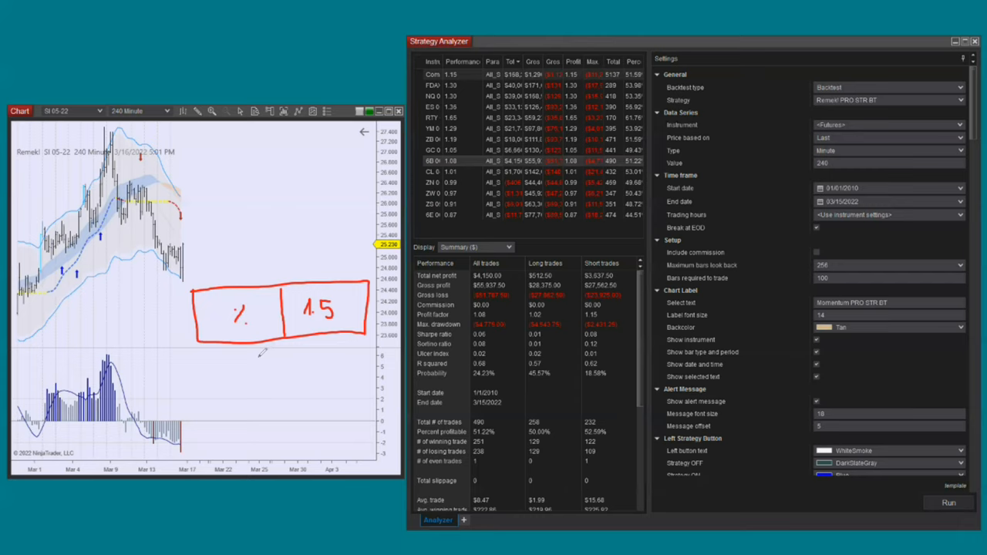
pyautogui.moveTo(303, 288)
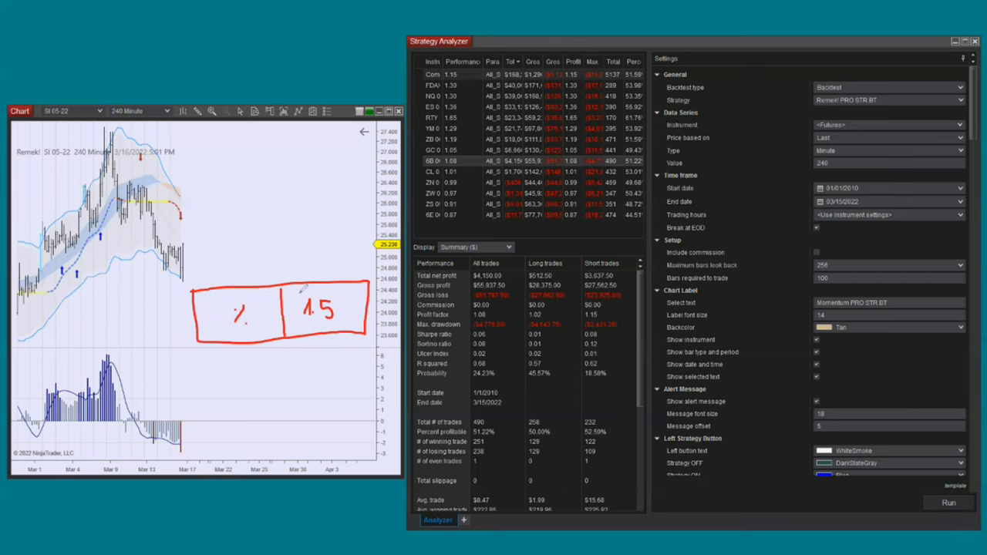
pyautogui.moveTo(218, 331)
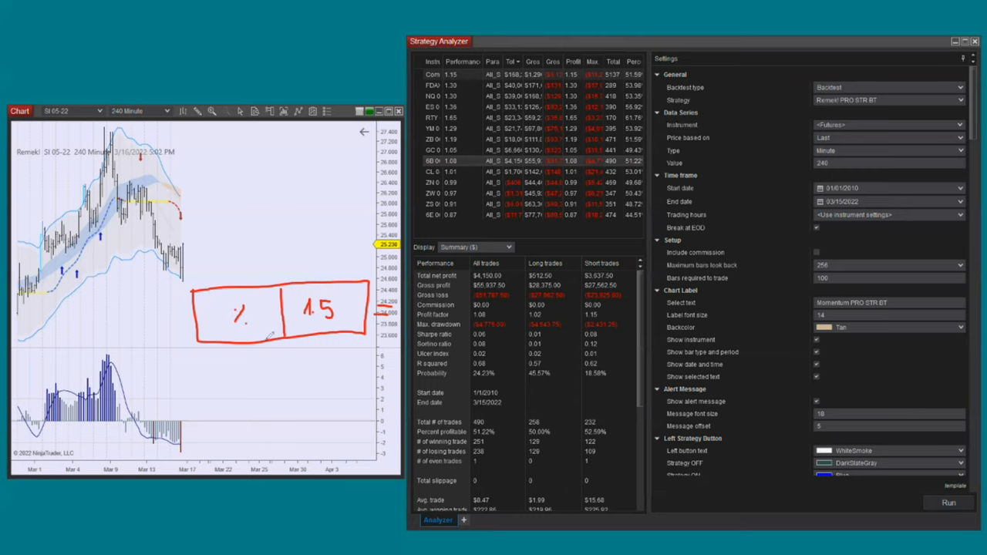
pyautogui.moveTo(319, 341)
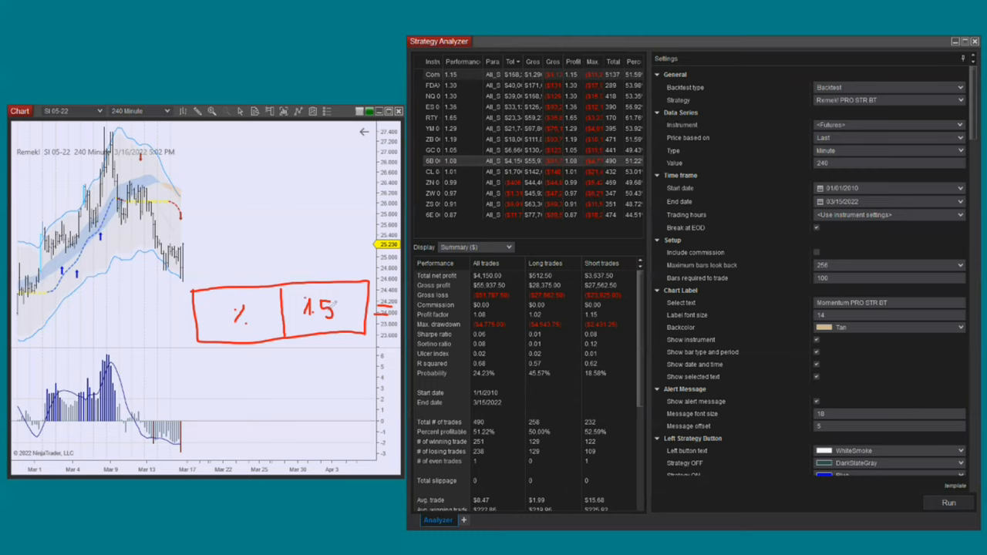
# Write over the 1.5 inside the red box with the screen pen
pyautogui.moveTo(308, 297); pyautogui.dragTo(332, 324)
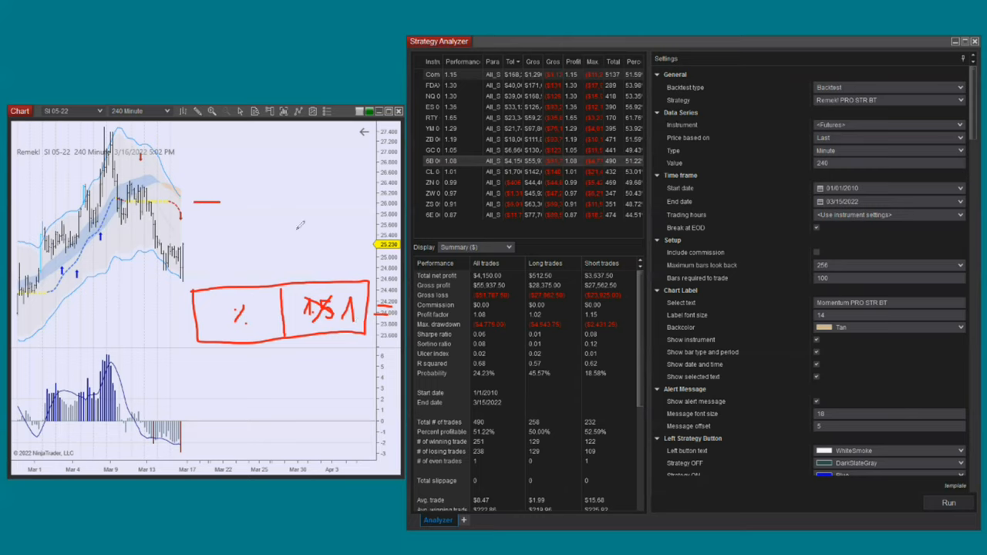
pyautogui.moveTo(358, 320)
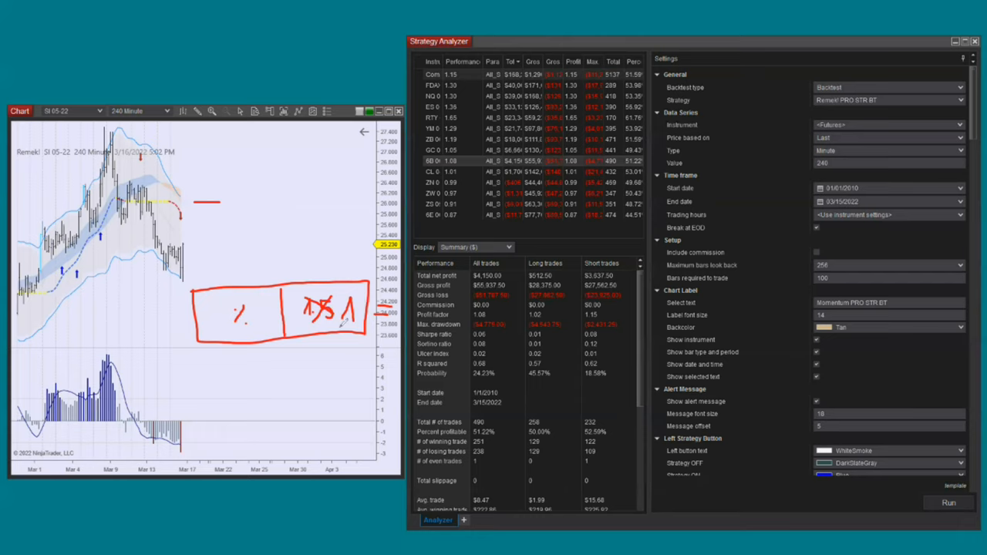
pyautogui.moveTo(355, 312)
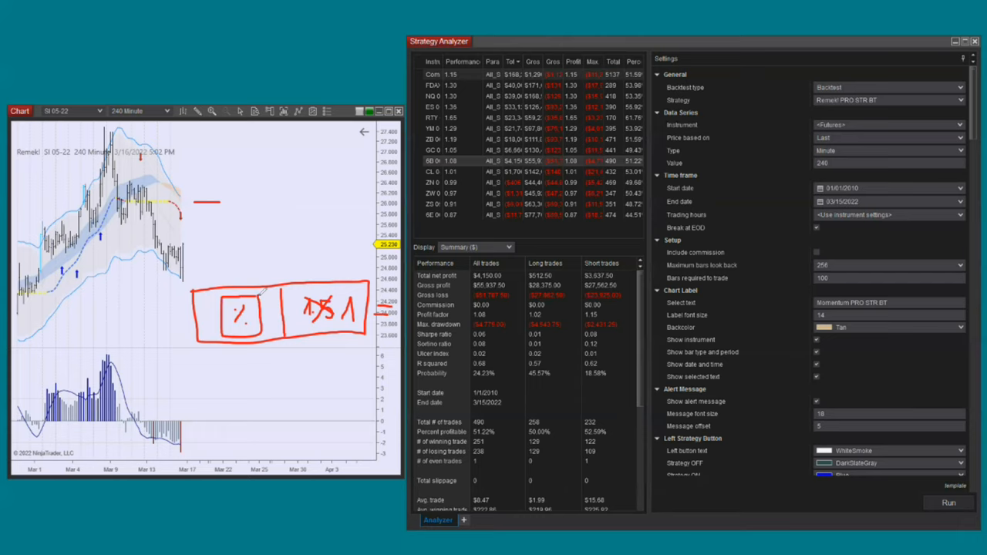
pyautogui.moveTo(394, 300)
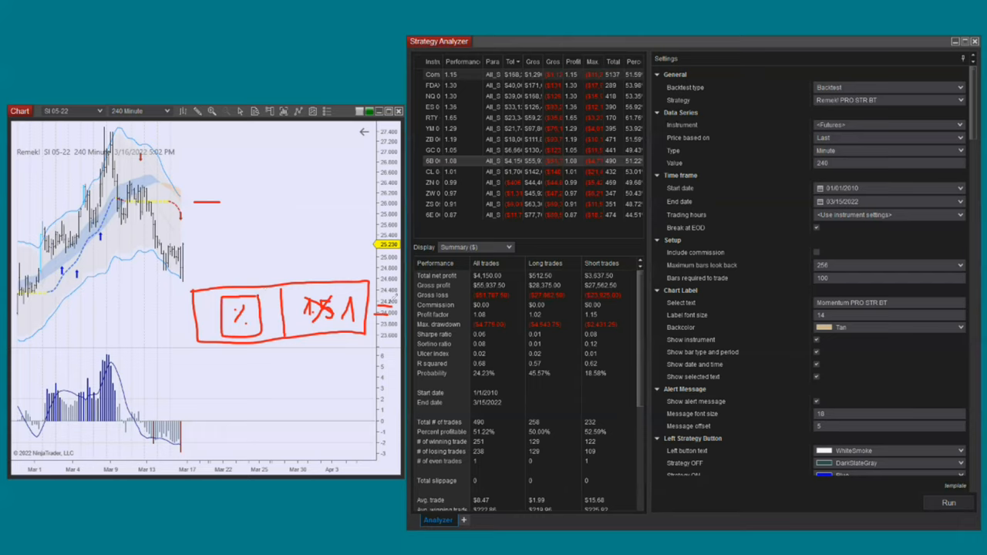
pyautogui.moveTo(231, 201)
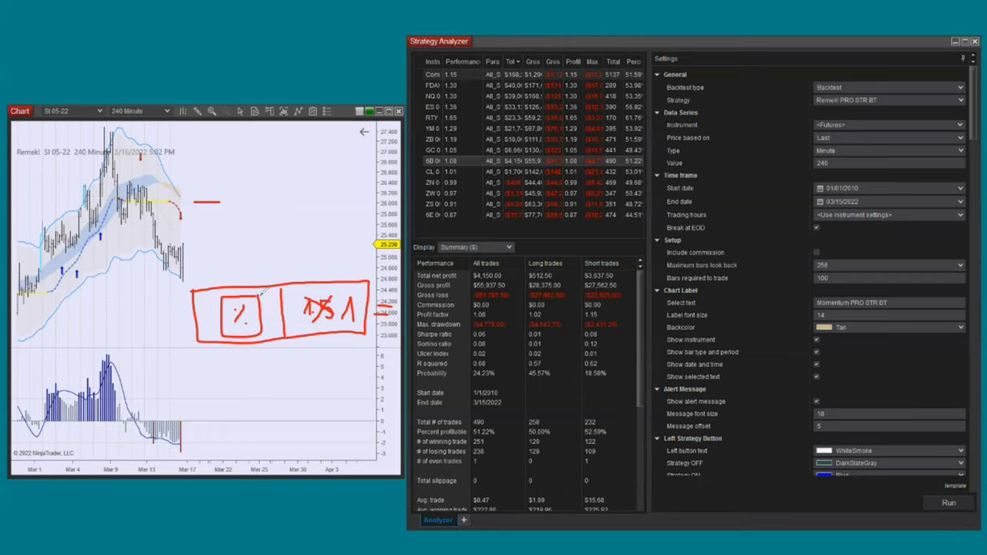
pyautogui.moveTo(318, 260)
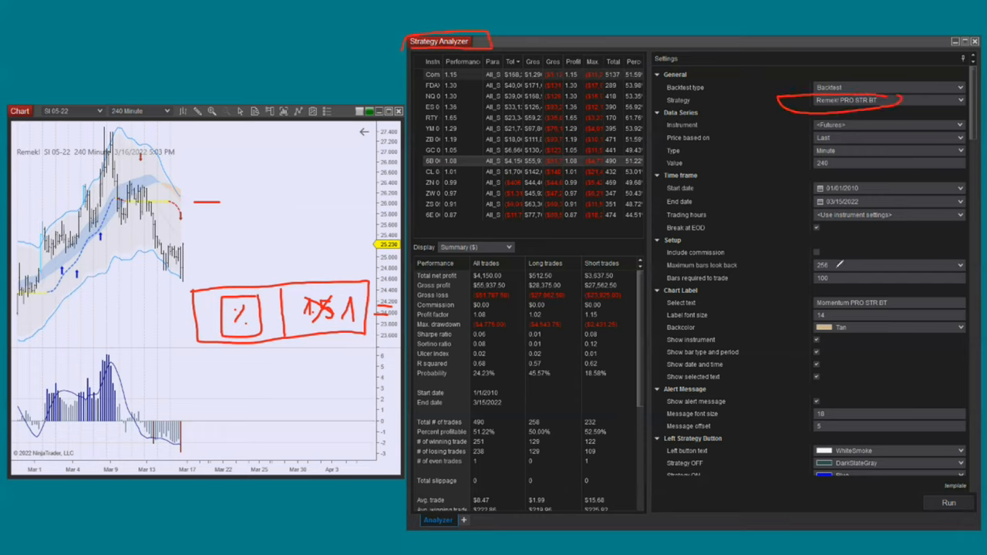
pyautogui.moveTo(734, 287)
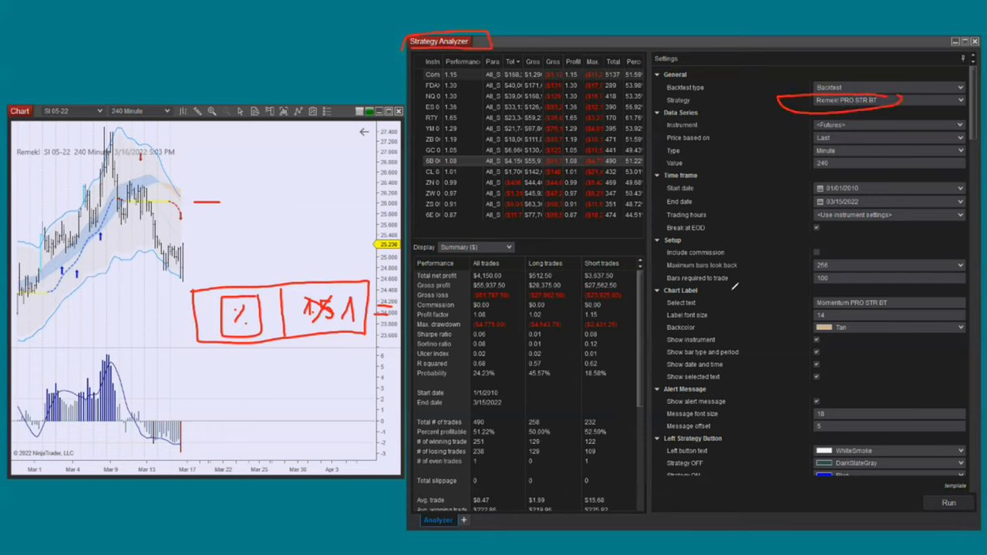
pyautogui.moveTo(806, 302)
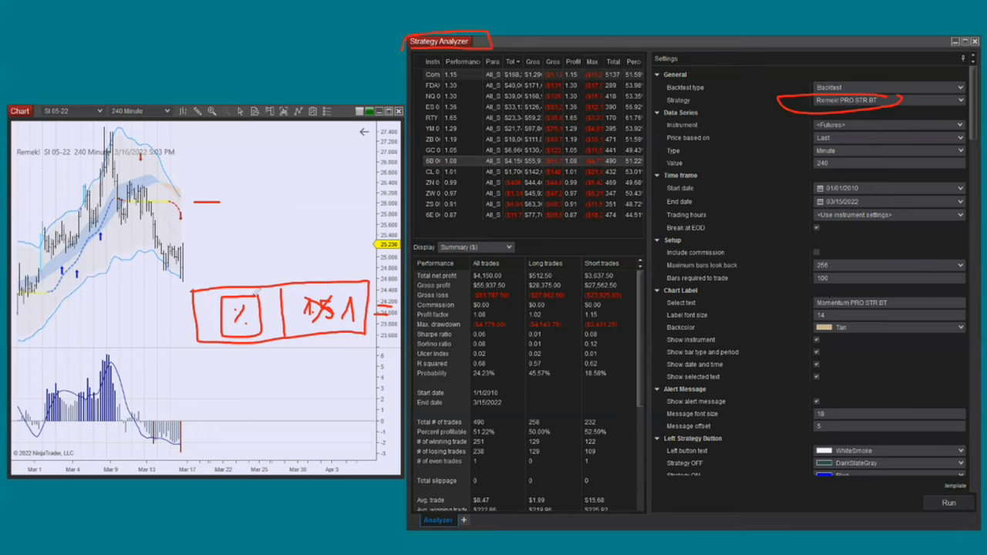
pyautogui.moveTo(281, 206)
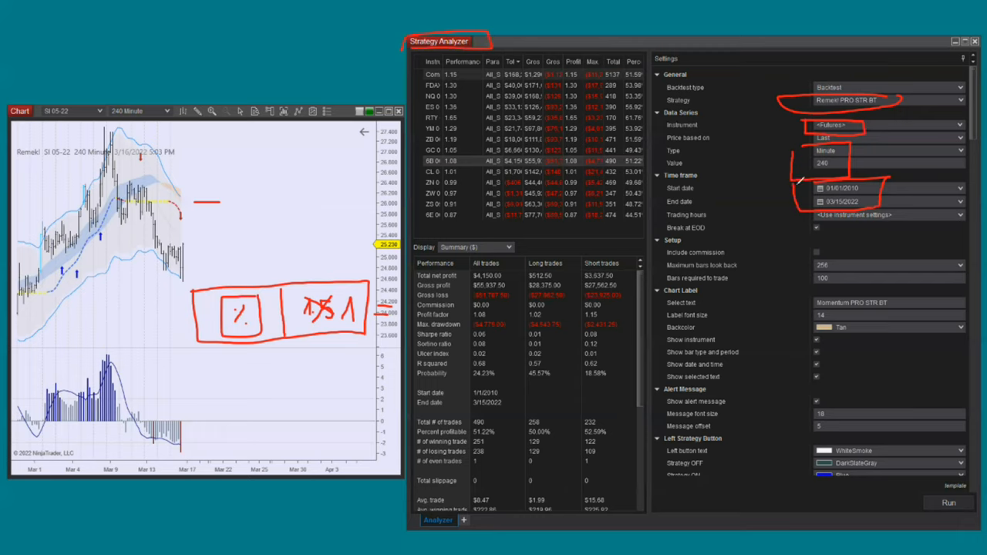
pyautogui.moveTo(779, 125)
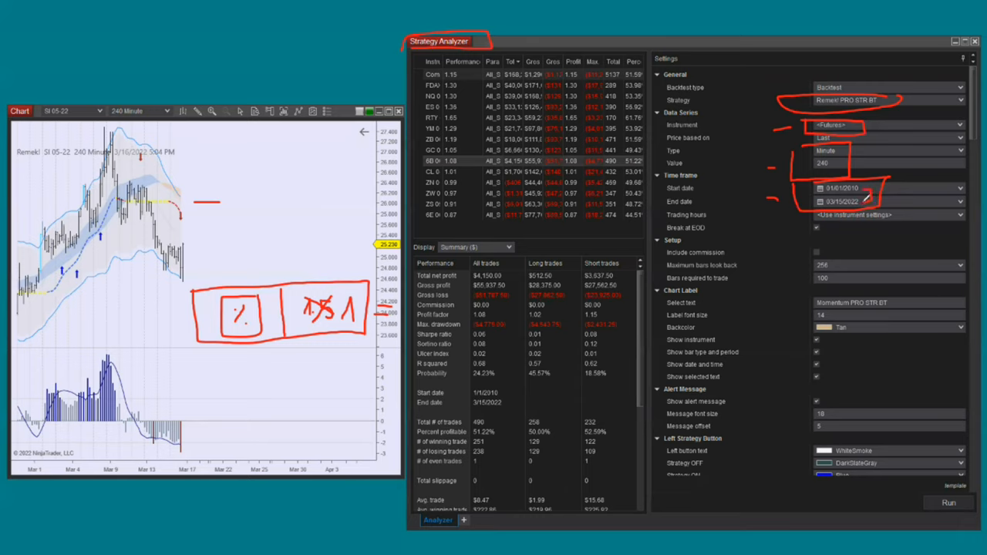
pyautogui.moveTo(891, 241)
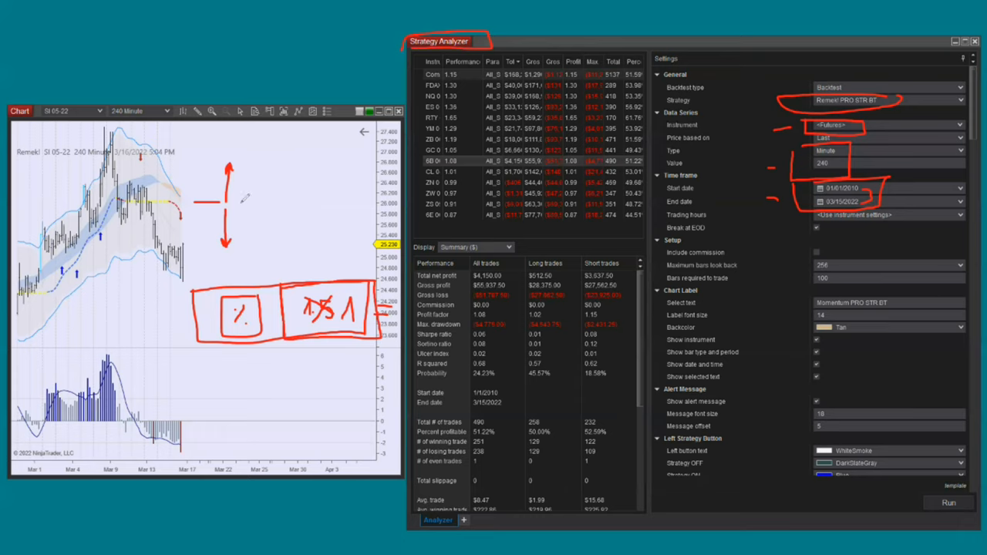
pyautogui.moveTo(241, 199)
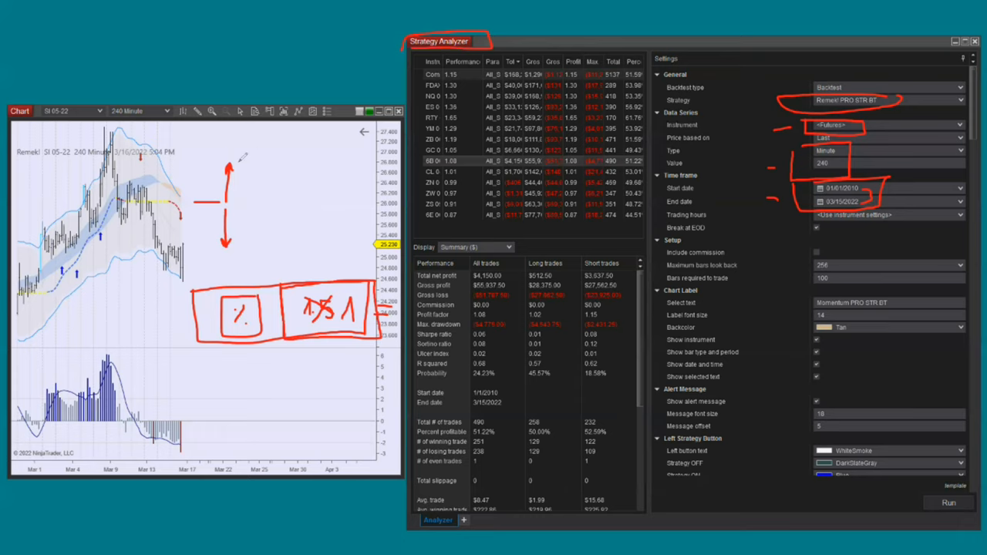
pyautogui.moveTo(254, 291)
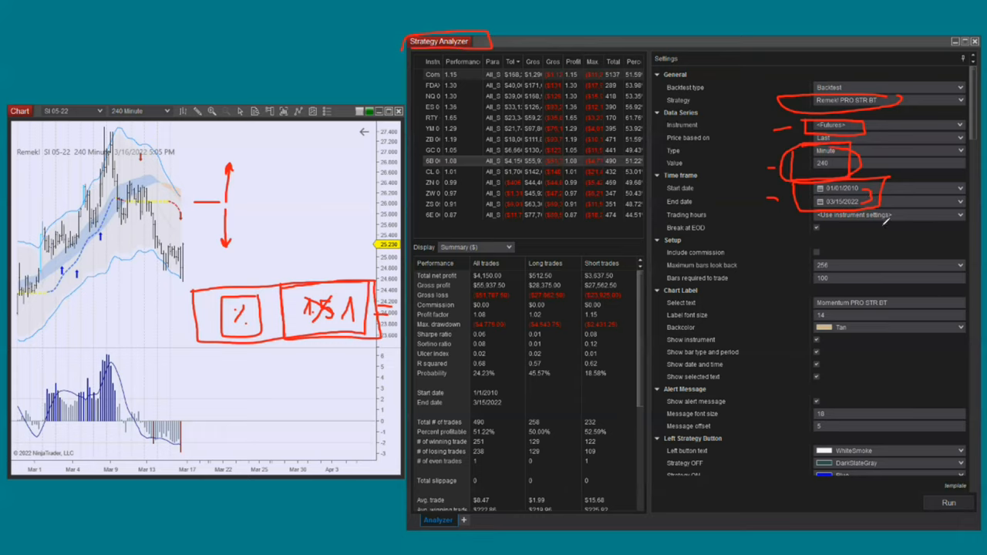
pyautogui.moveTo(351, 301)
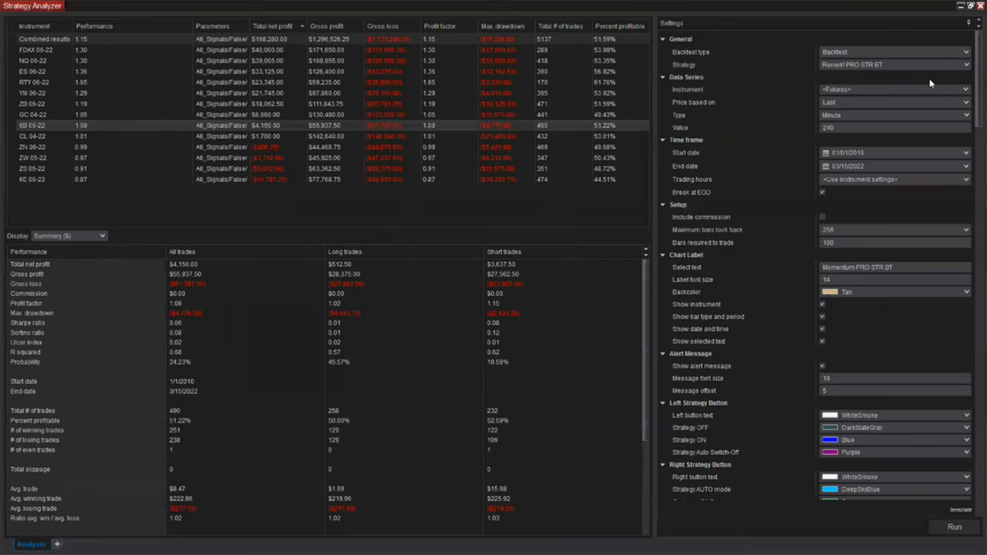
pyautogui.moveTo(966, 103)
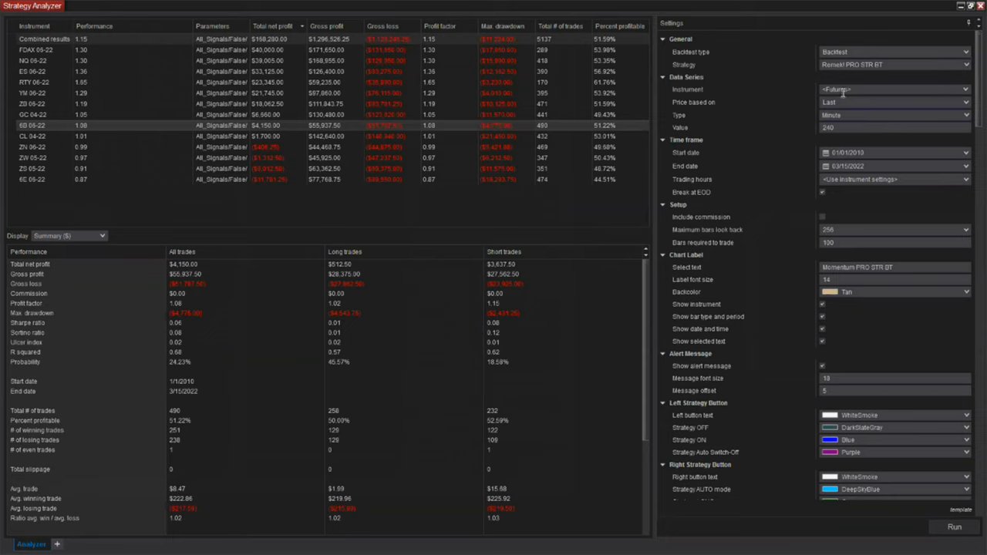
pyautogui.moveTo(841, 115)
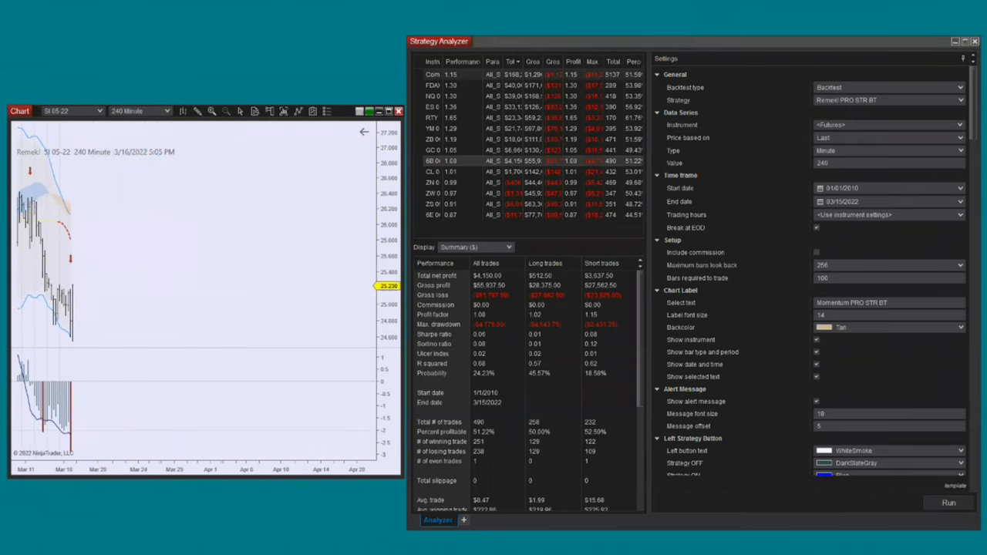
pyautogui.moveTo(189, 261)
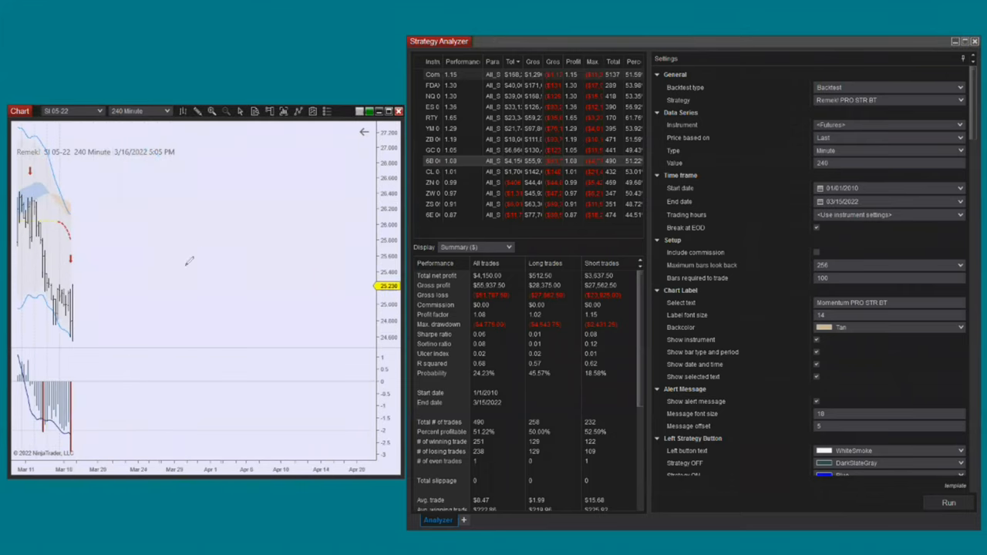
# Sketch a red rising zigzag profit curve in the empty chart space after the latest bars
pyautogui.moveTo(152, 322); pyautogui.dragTo(353, 199)
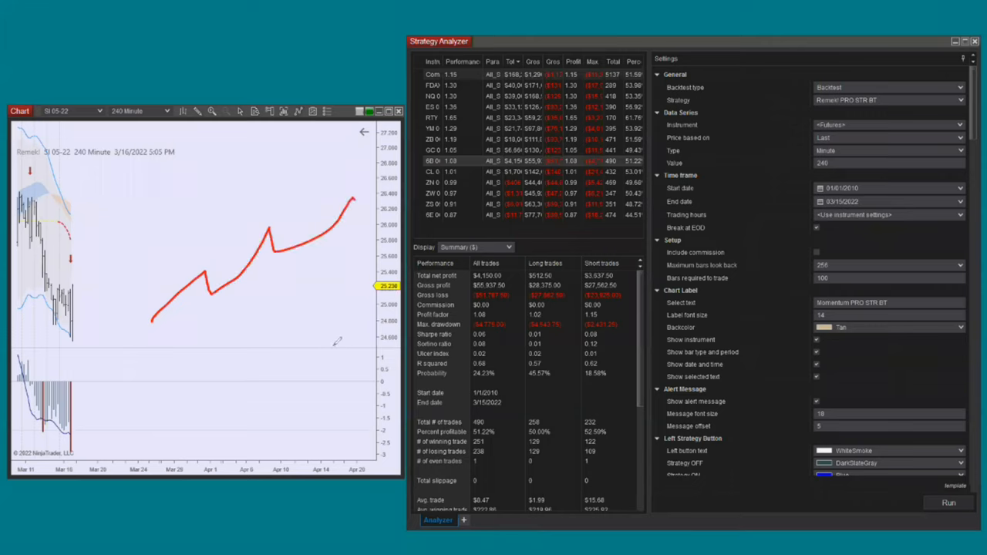
pyautogui.moveTo(134, 334)
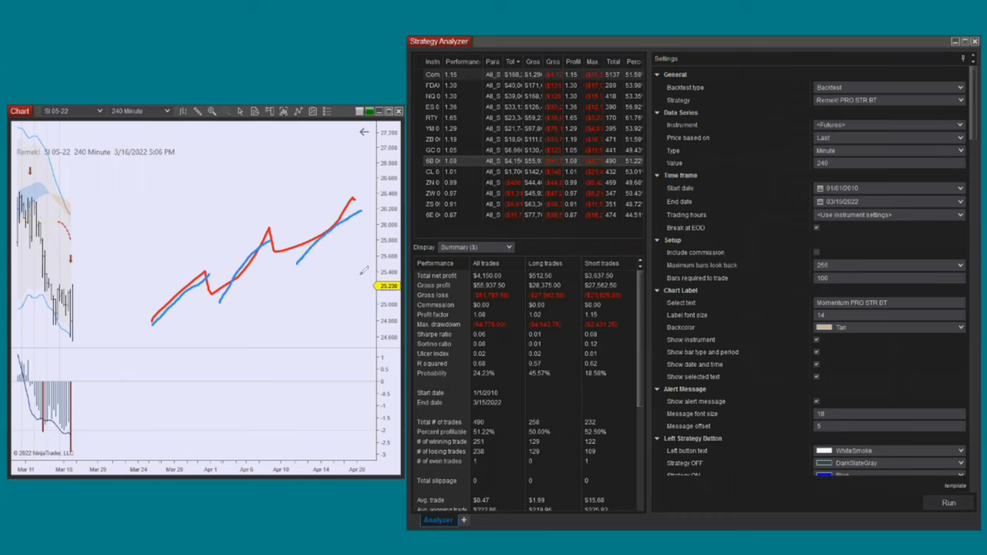
pyautogui.moveTo(361, 279)
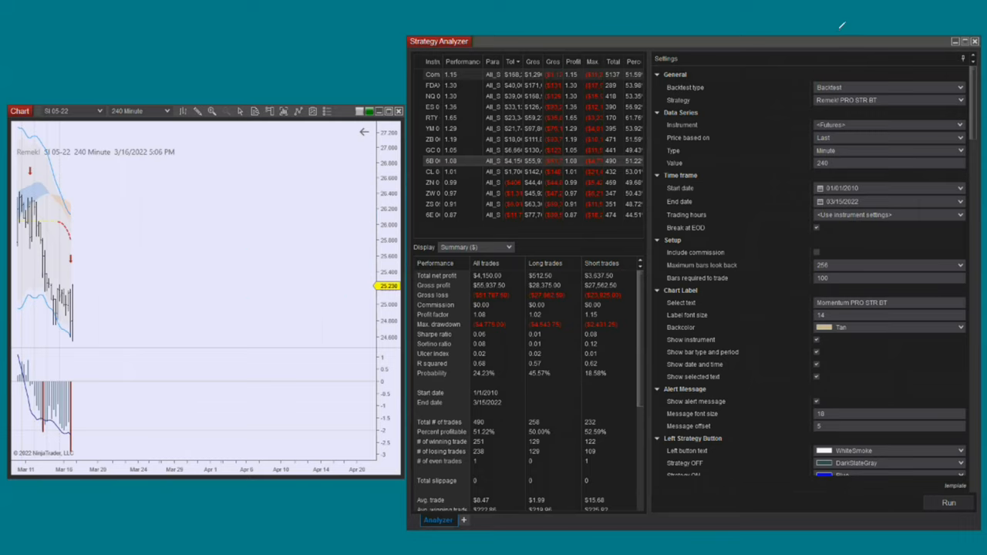
# Bring the Strategy Analyzer back to the front, maximized over the chart
pyautogui.click(966, 41)
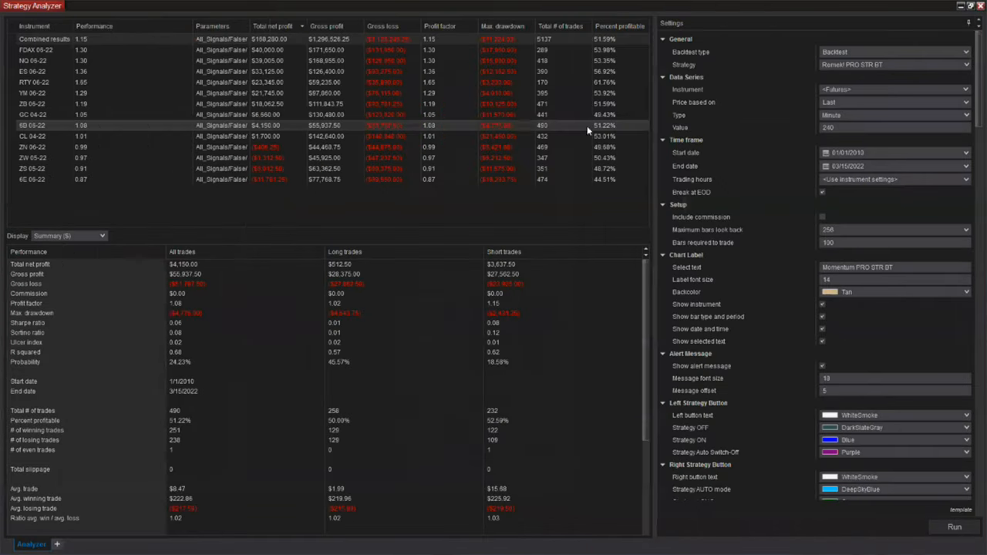
pyautogui.moveTo(896, 69)
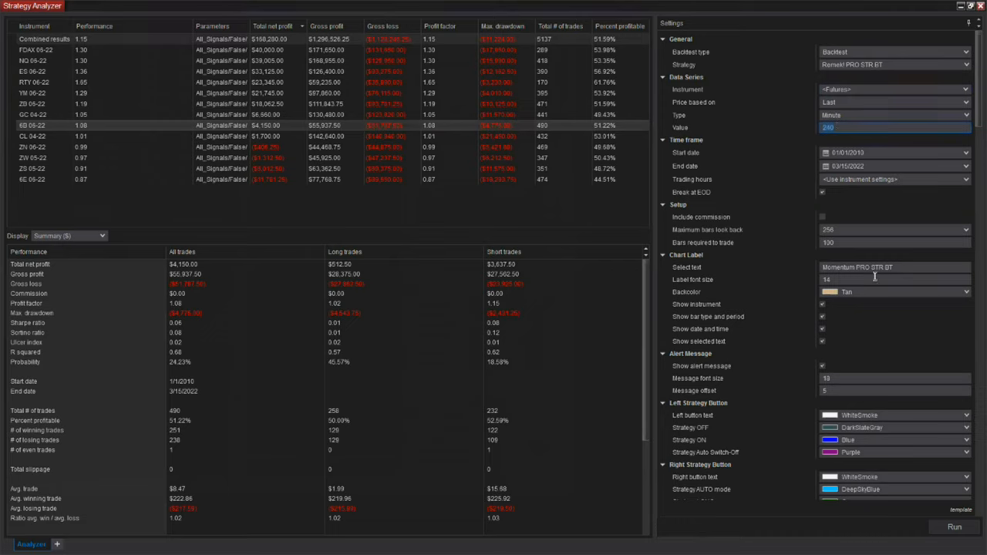
pyautogui.moveTo(897, 336)
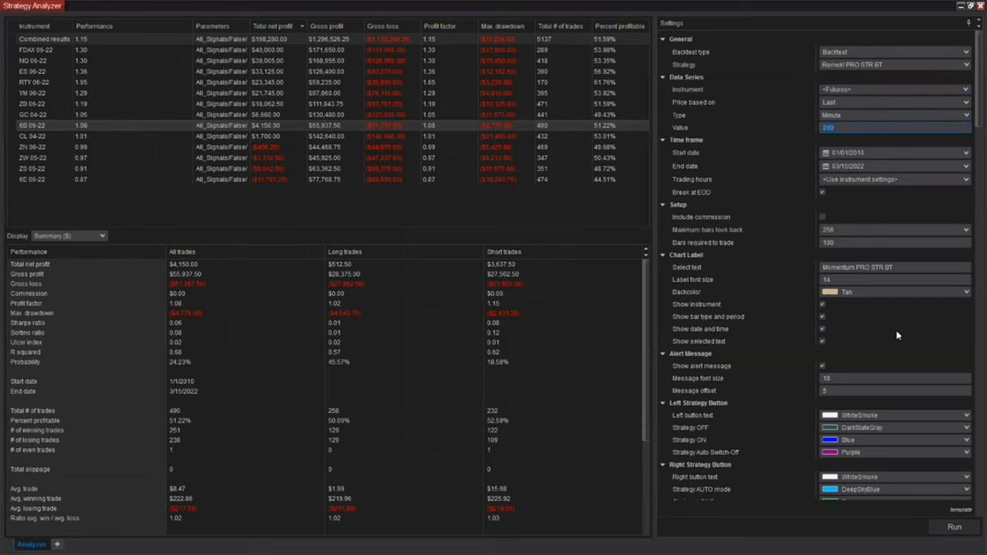
# Set the 2nd Order Set position size to 0, then select the 1st Order Set's position size
pyautogui.scroll(-3)
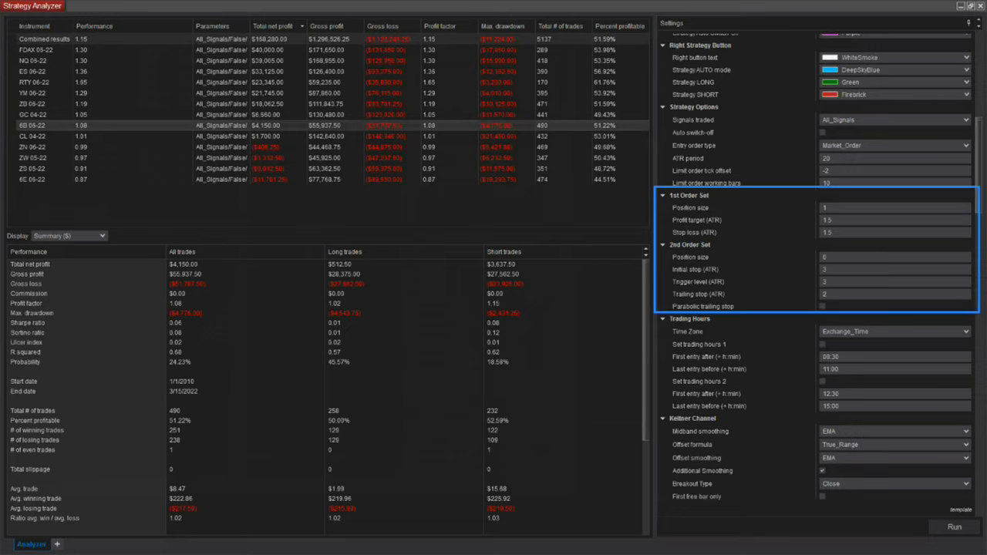
pyautogui.click(826, 257)
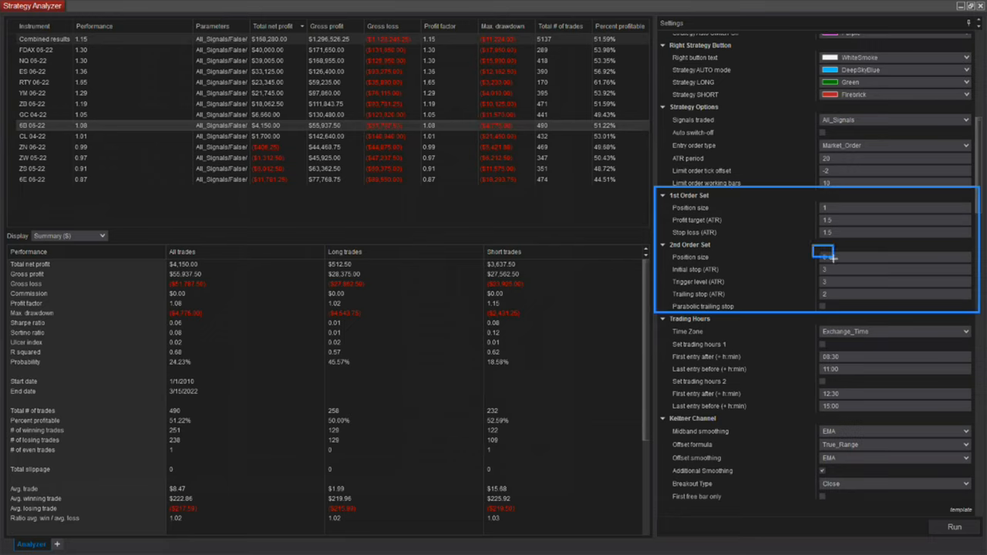
pyautogui.write('0')
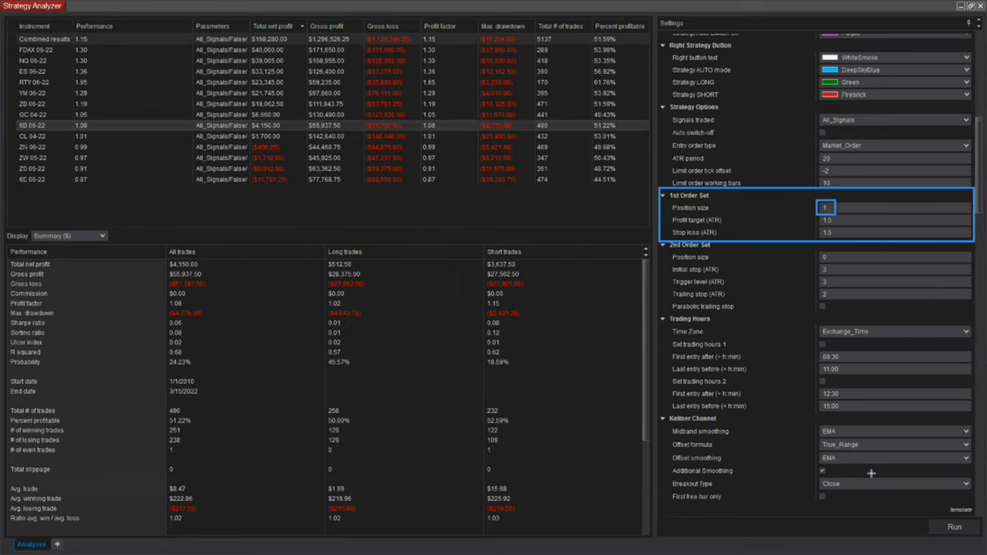
pyautogui.click(827, 221)
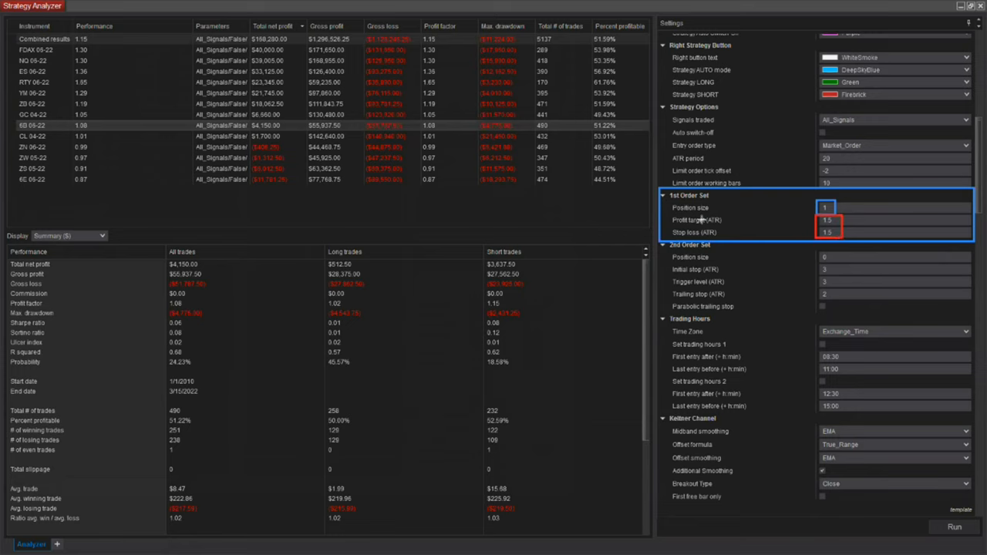
pyautogui.moveTo(699, 232)
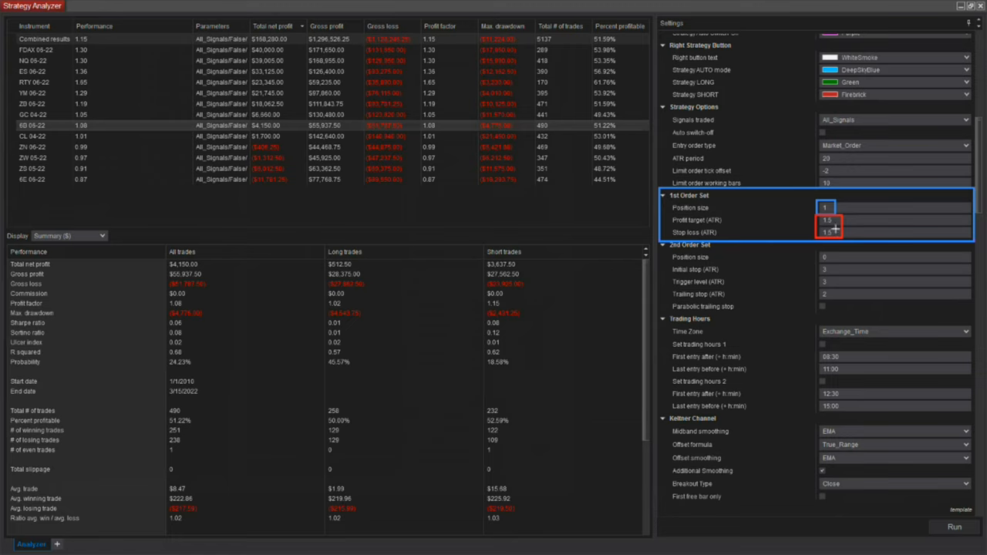
pyautogui.moveTo(833, 232)
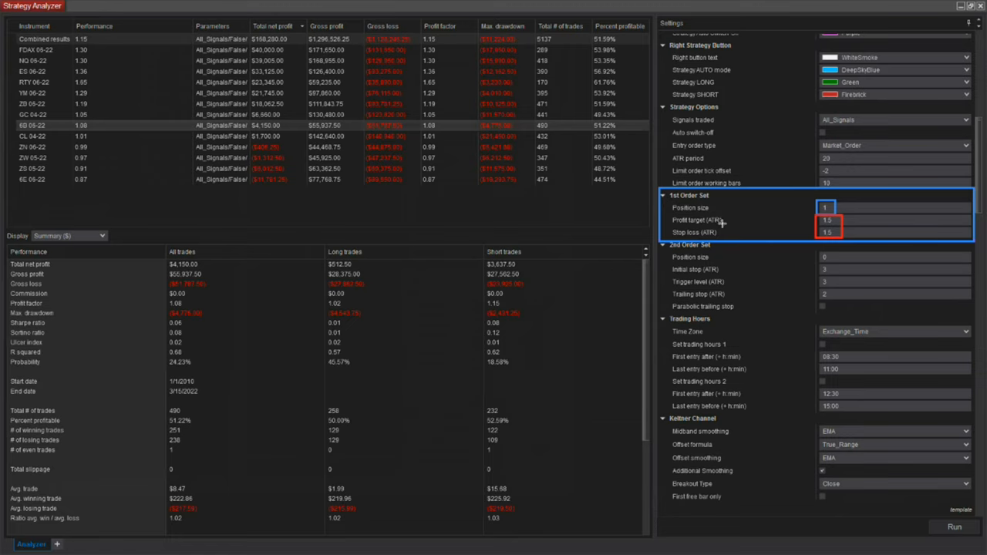
pyautogui.moveTo(720, 221)
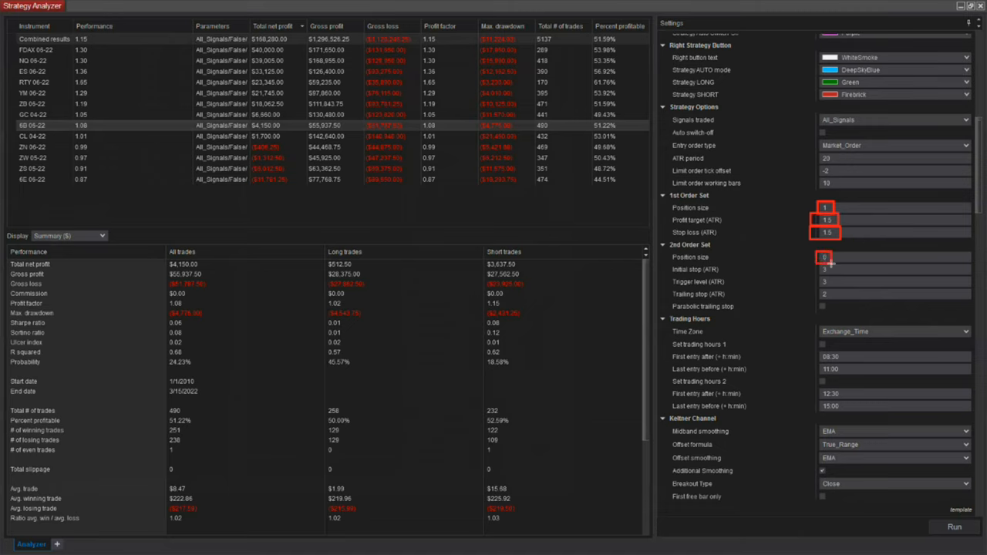
pyautogui.moveTo(854, 360)
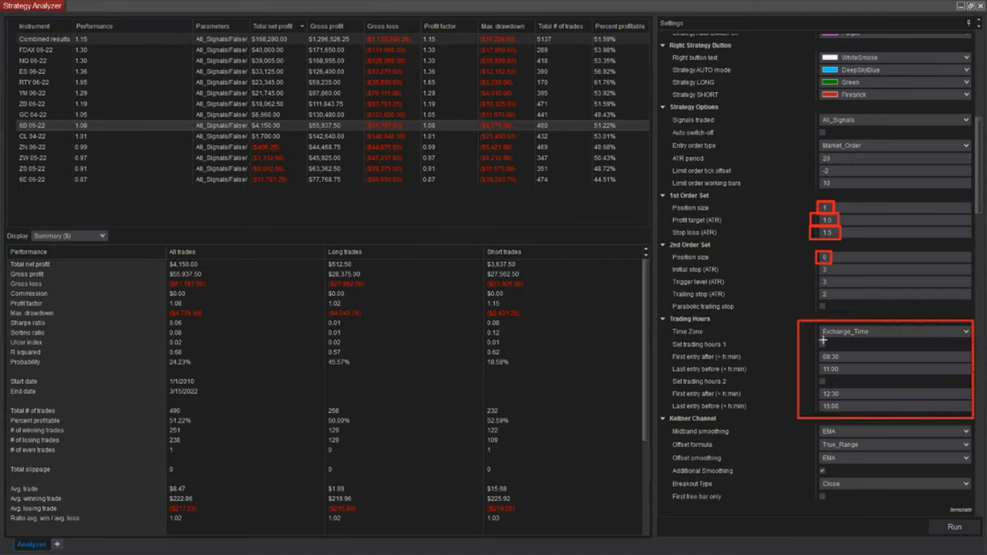
pyautogui.moveTo(835, 387)
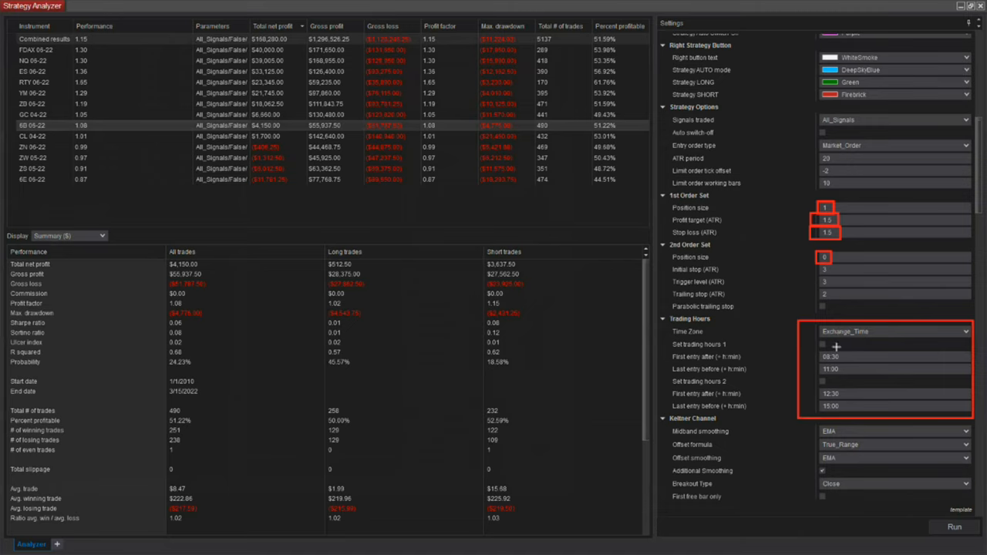
pyautogui.moveTo(845, 409)
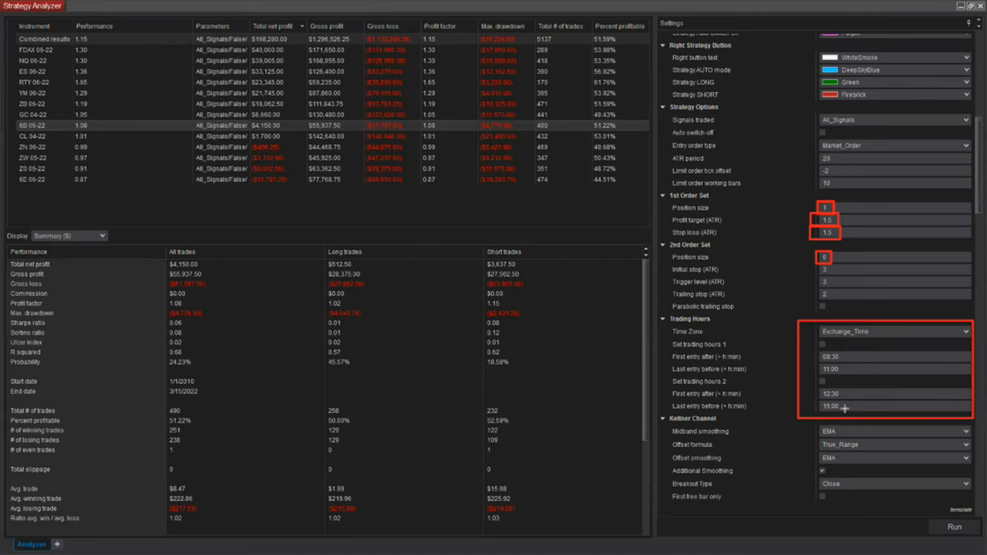
pyautogui.moveTo(874, 409)
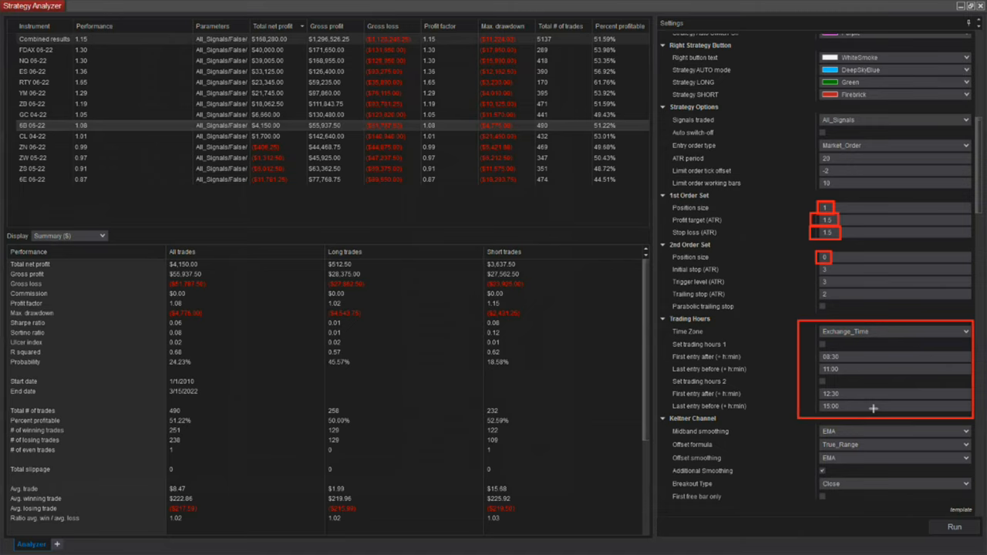
pyautogui.moveTo(874, 409)
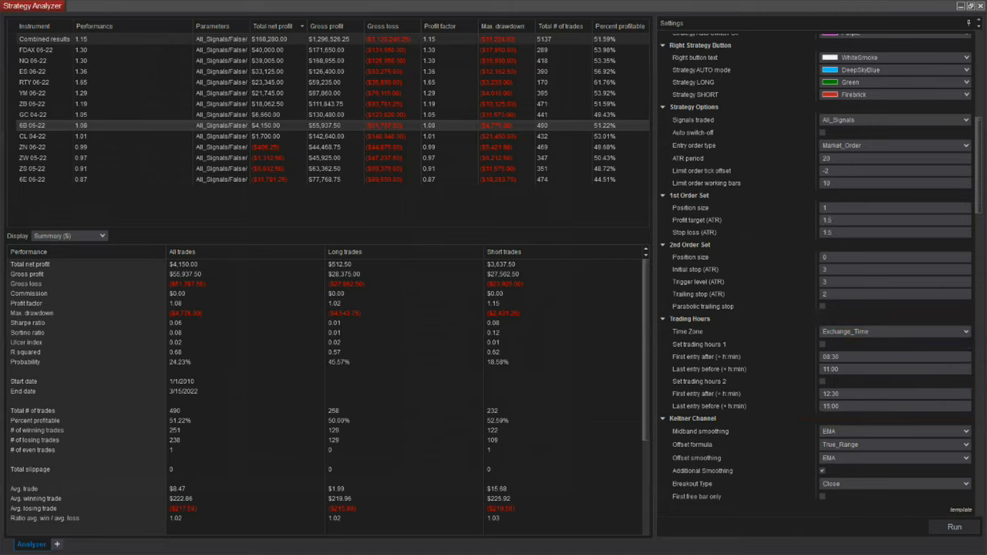
pyautogui.moveTo(800, 364)
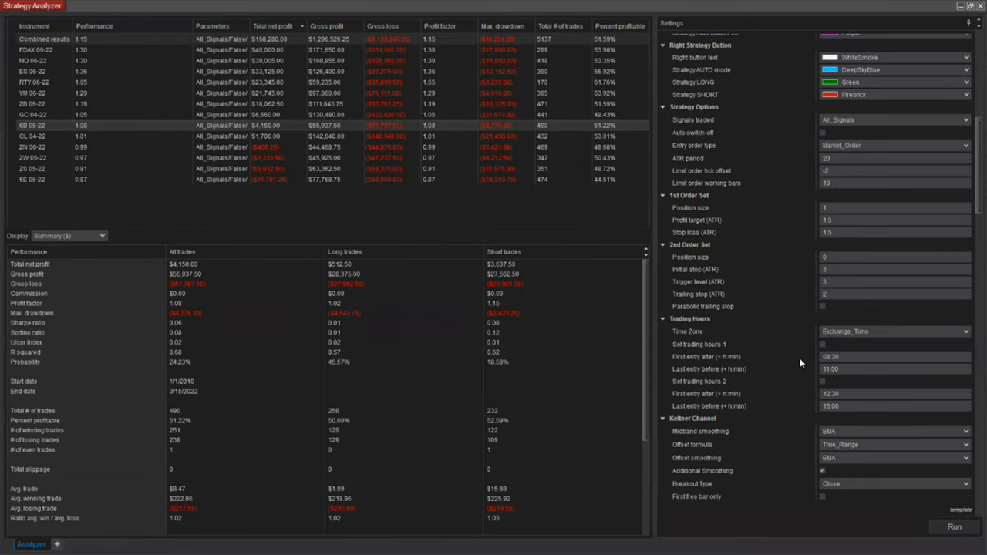
# Keep Remek_Composite as trend filter type and scroll to Trade Setups and HTF Parameters
pyautogui.scroll(-3)
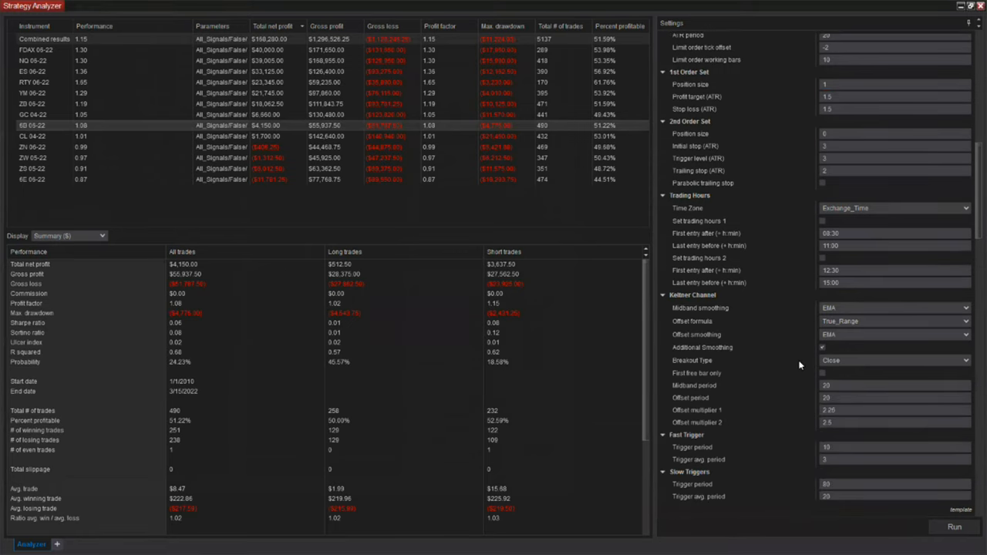
pyautogui.scroll(-3)
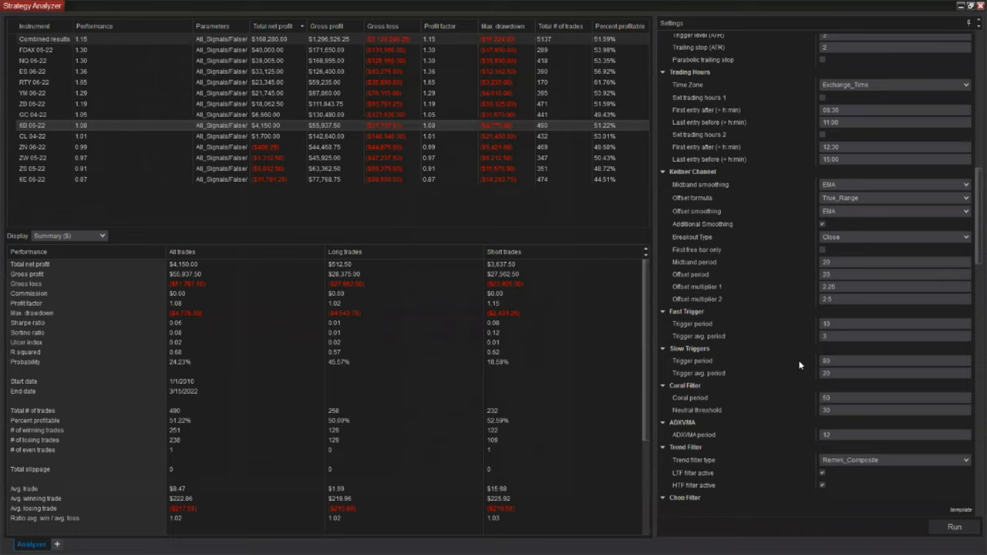
pyautogui.moveTo(791, 382)
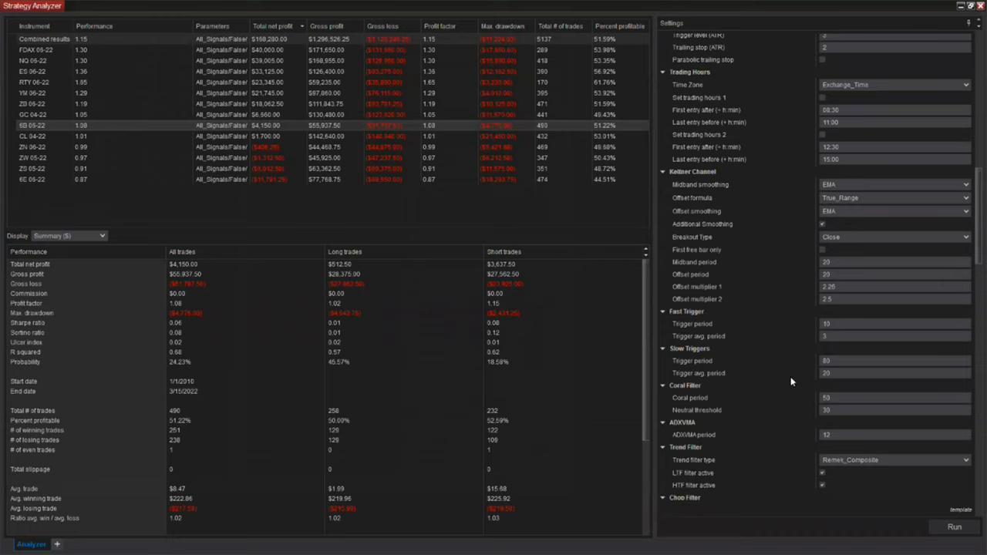
pyautogui.scroll(-3)
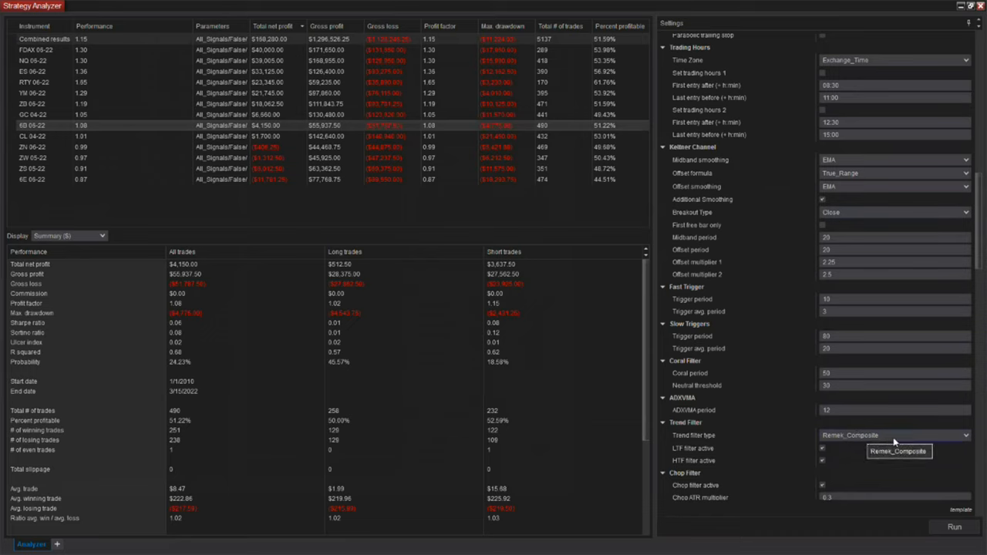
pyautogui.click(894, 435)
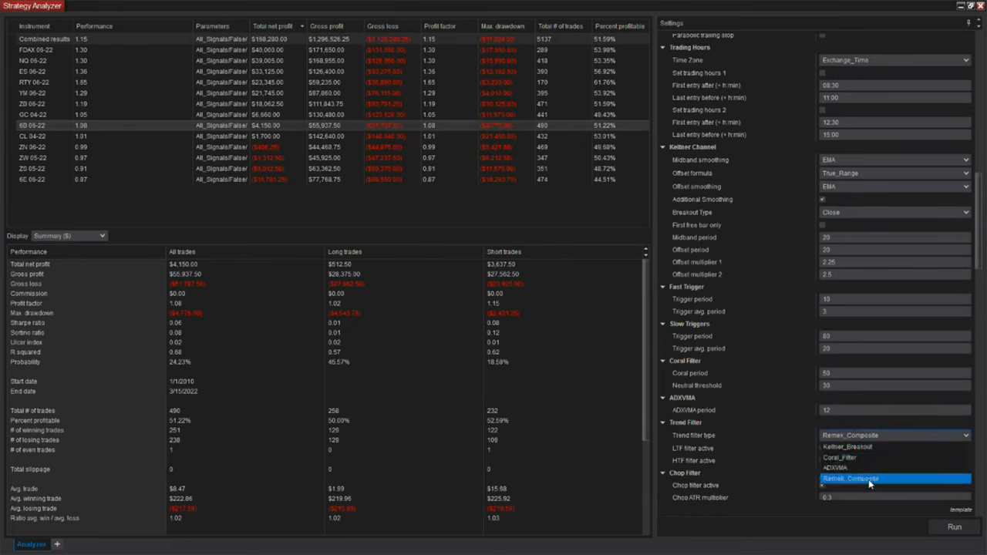
pyautogui.click(850, 479)
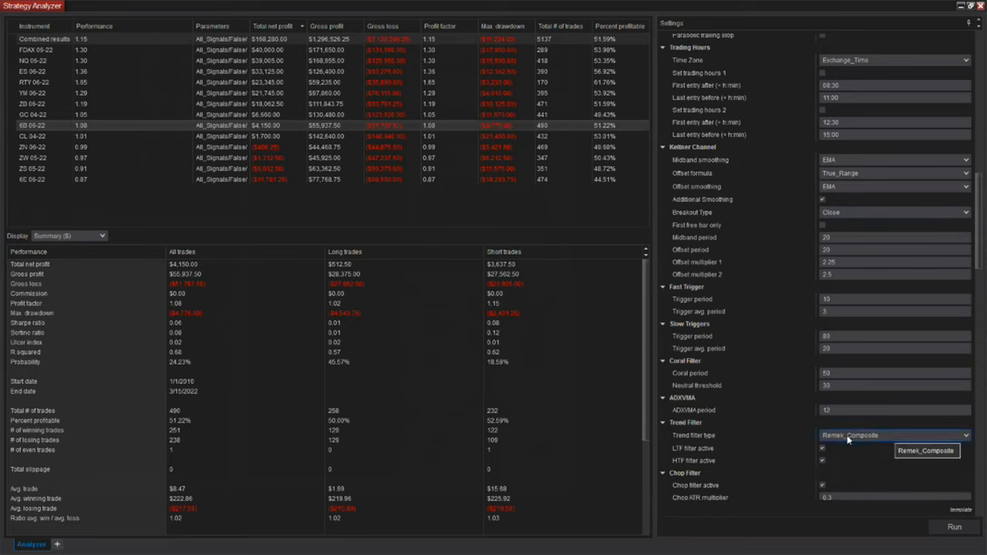
pyautogui.scroll(-3)
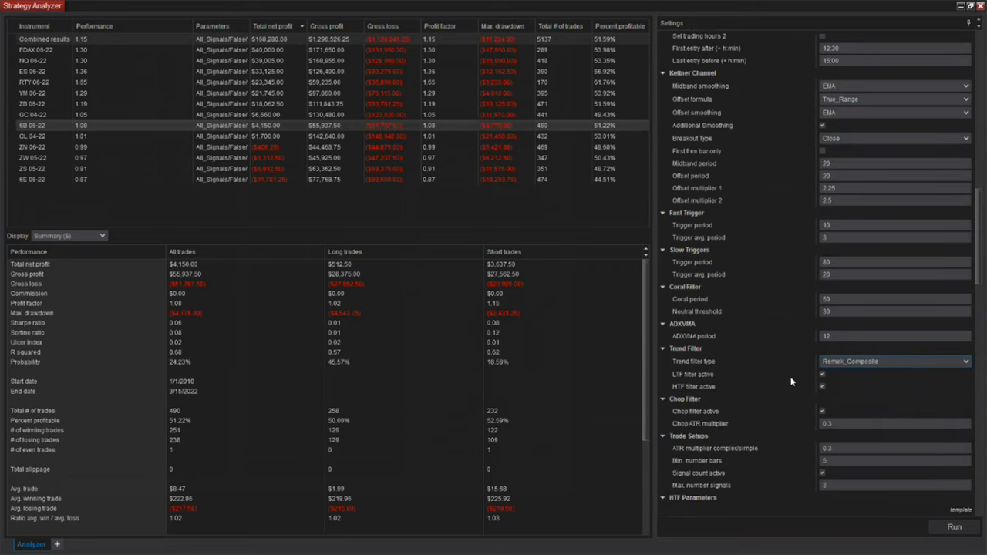
pyautogui.scroll(-3)
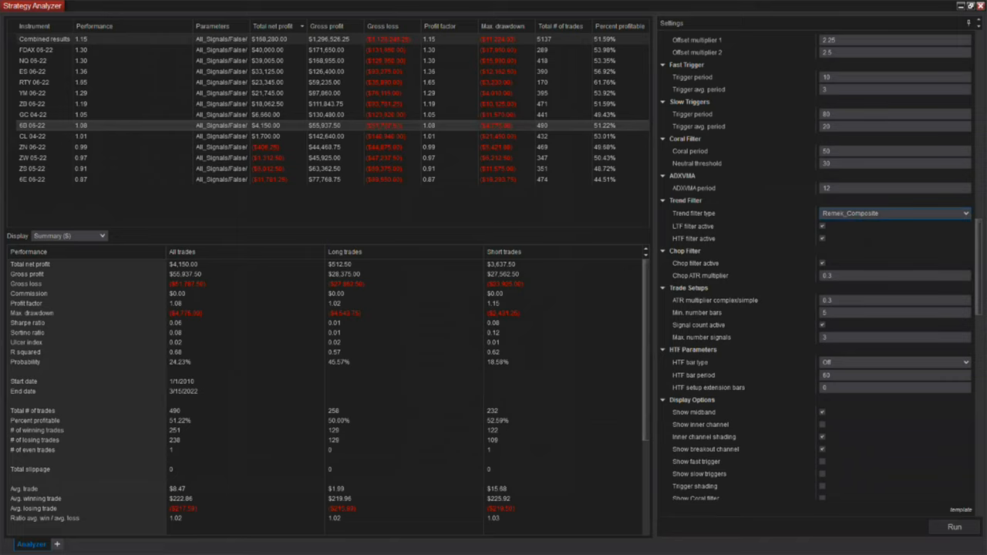
pyautogui.moveTo(814, 307)
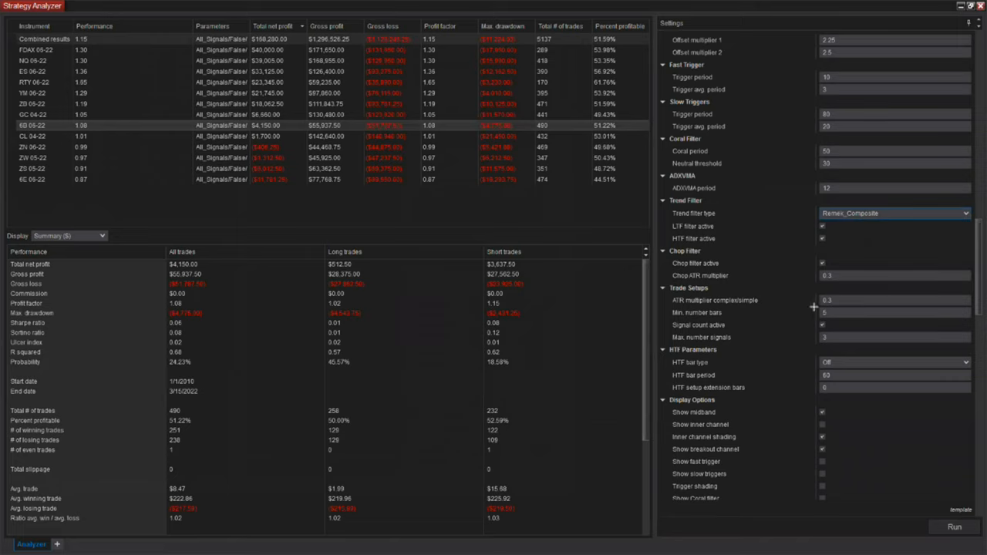
pyautogui.click(825, 312)
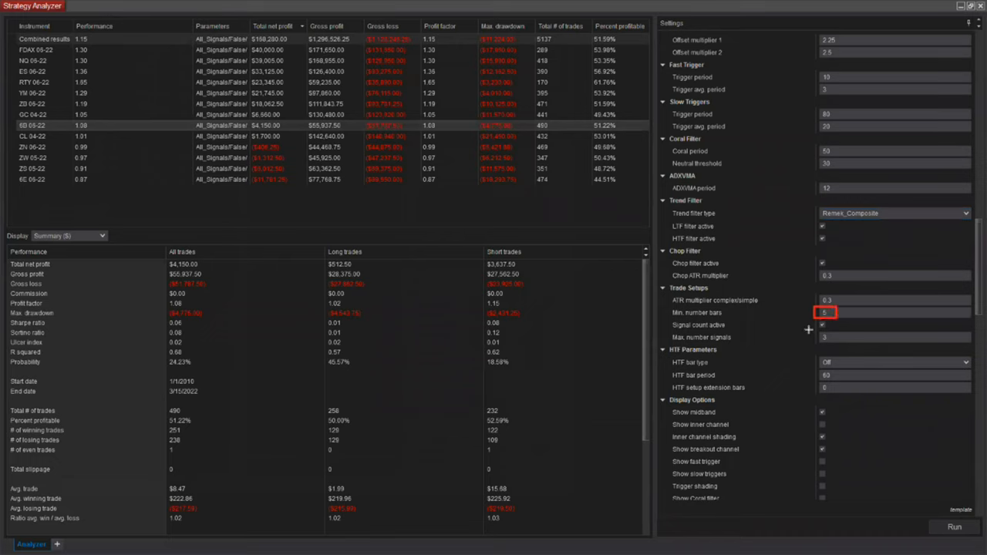
pyautogui.click(825, 337)
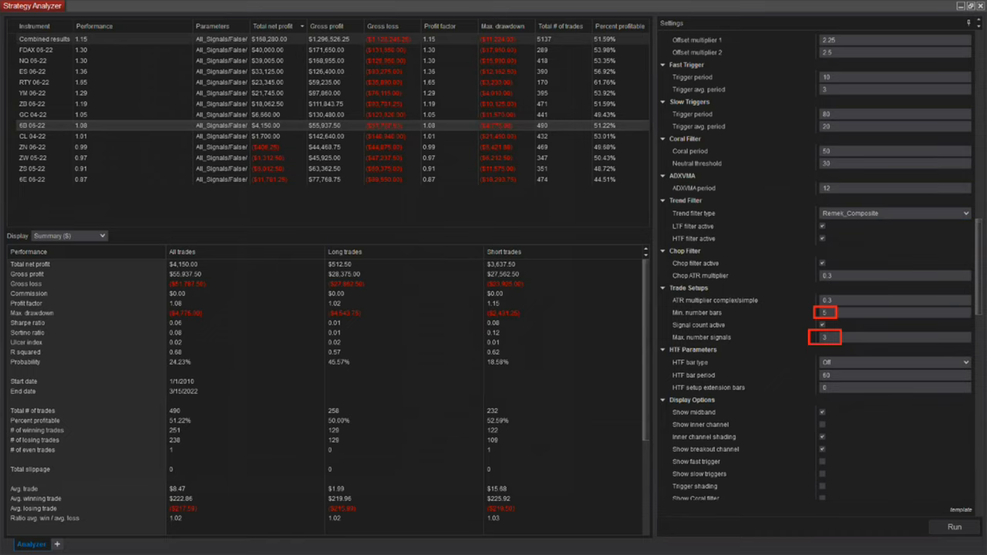
pyautogui.moveTo(510, 408)
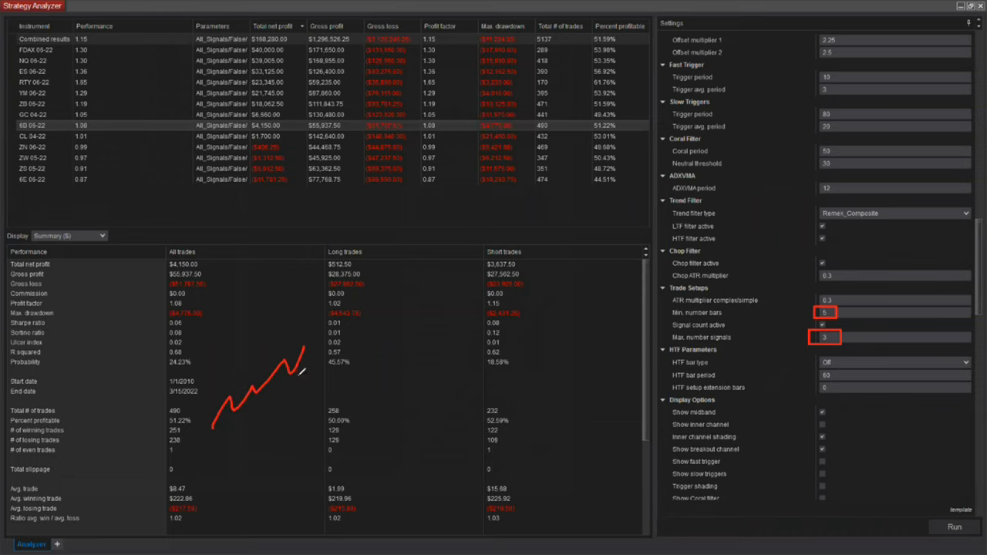
pyautogui.moveTo(268, 399)
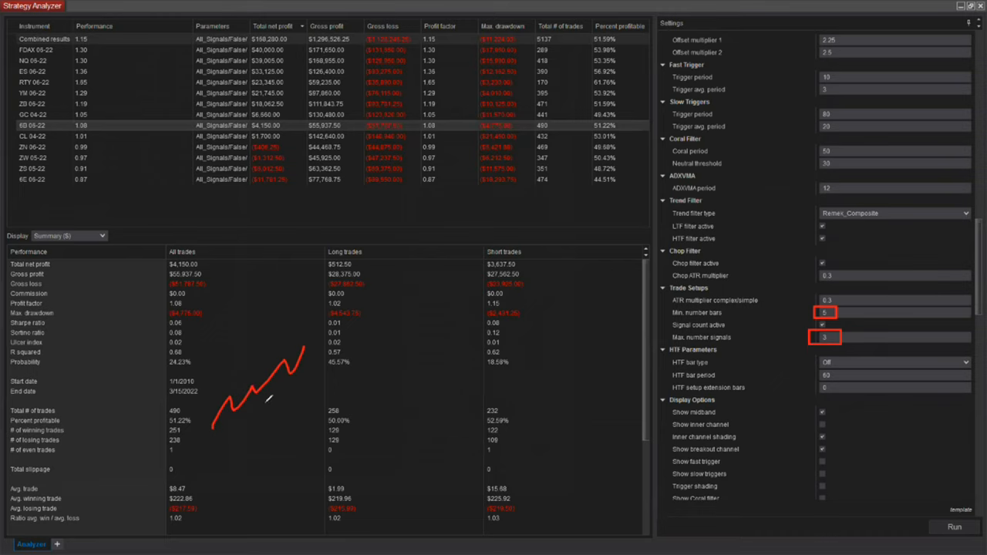
pyautogui.moveTo(306, 367)
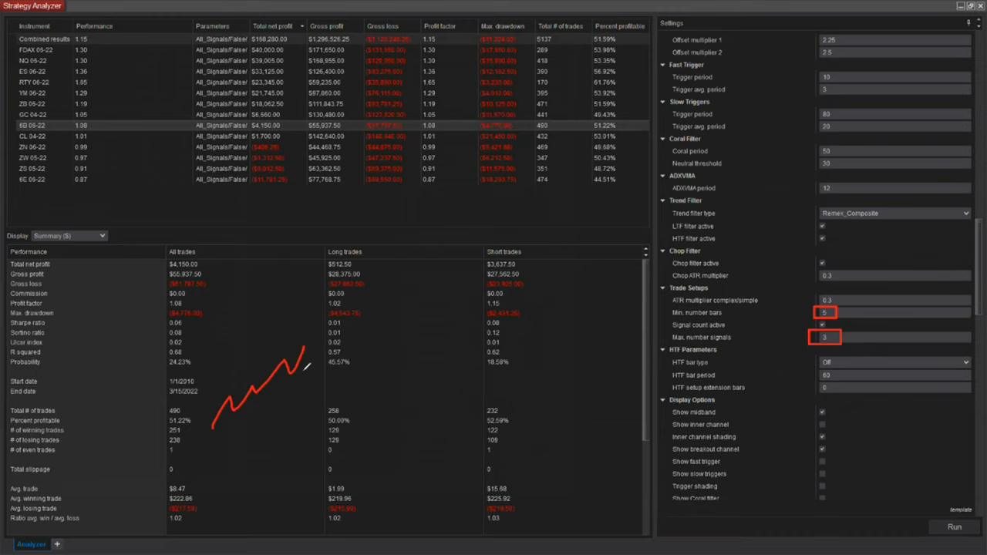
pyautogui.moveTo(315, 355)
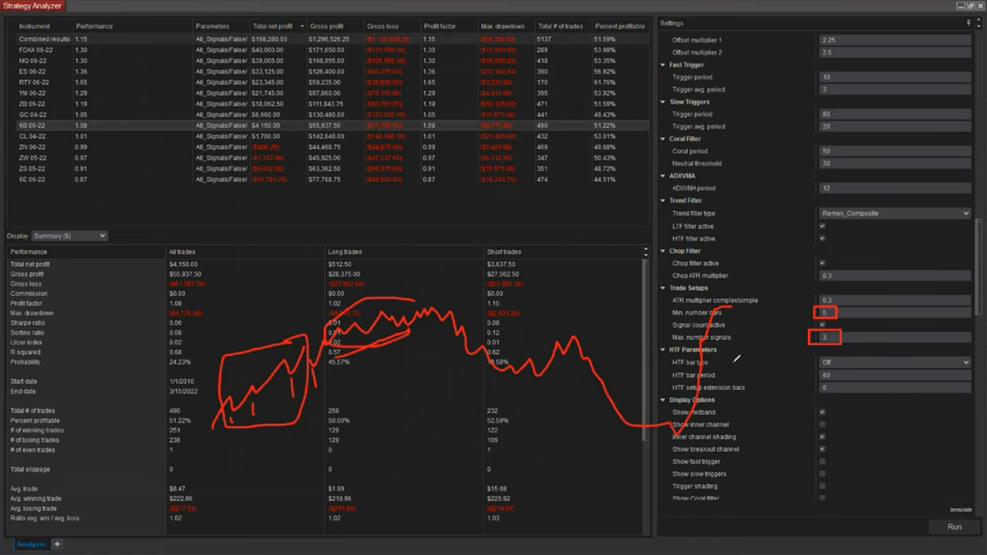
pyautogui.moveTo(525, 301)
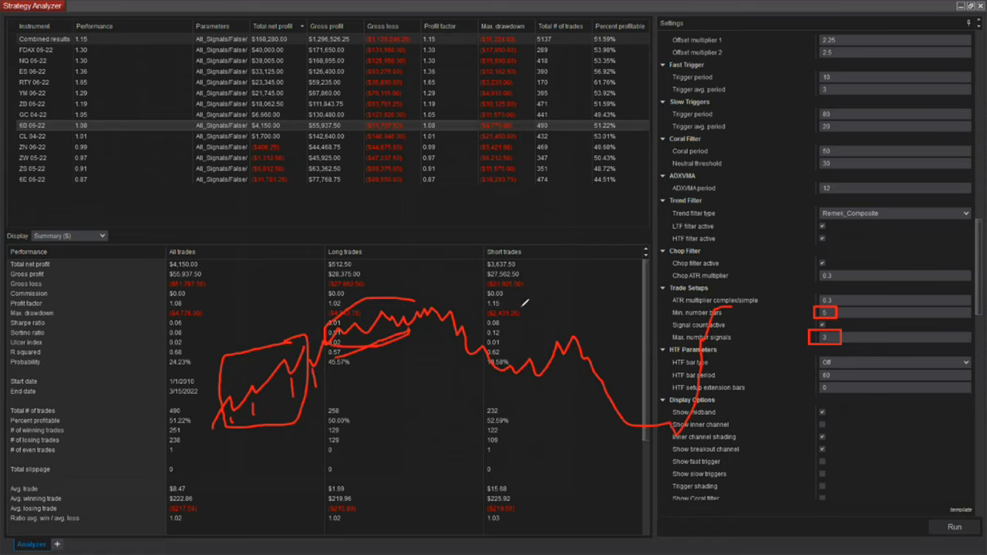
pyautogui.moveTo(837, 354)
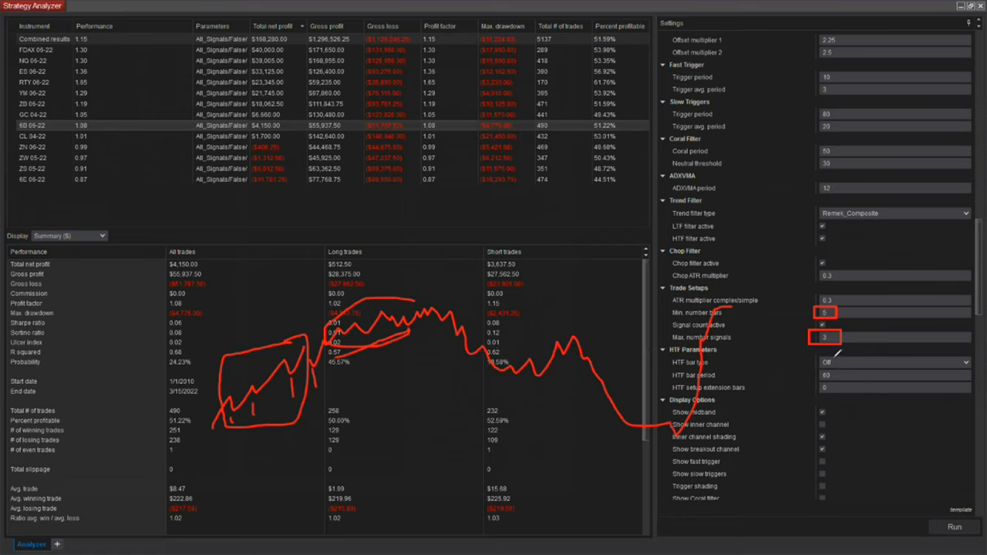
pyautogui.moveTo(837, 353)
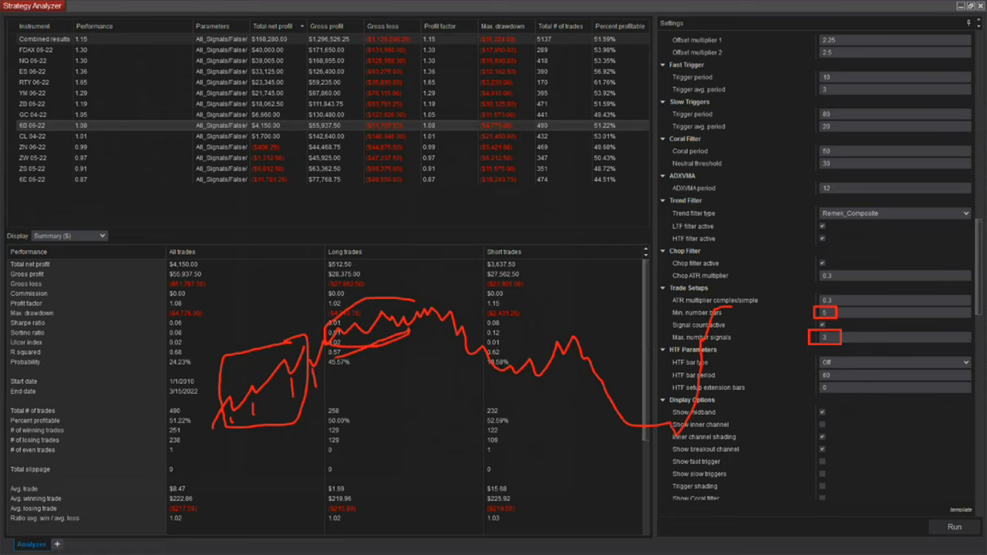
pyautogui.moveTo(361, 373)
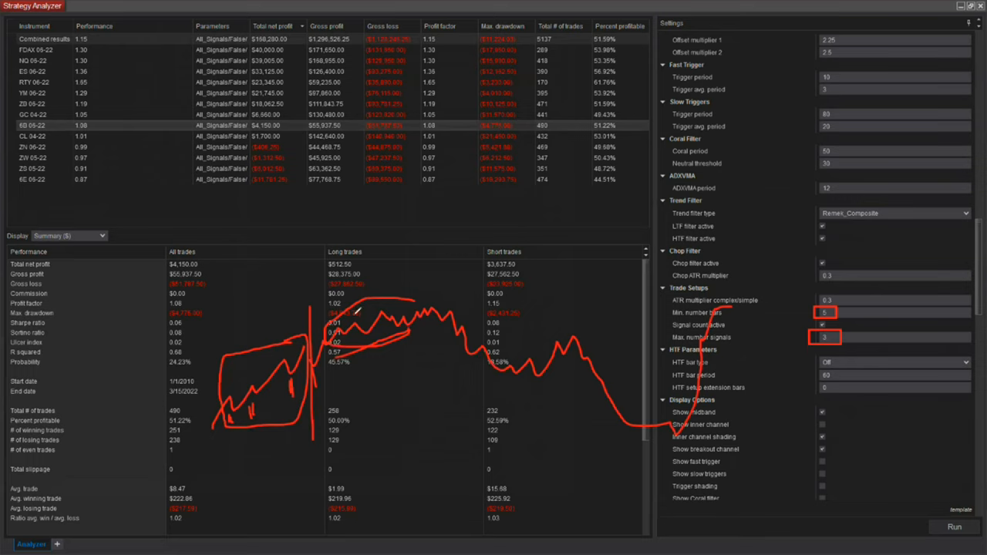
pyautogui.moveTo(316, 296); pyautogui.dragTo(444, 378)
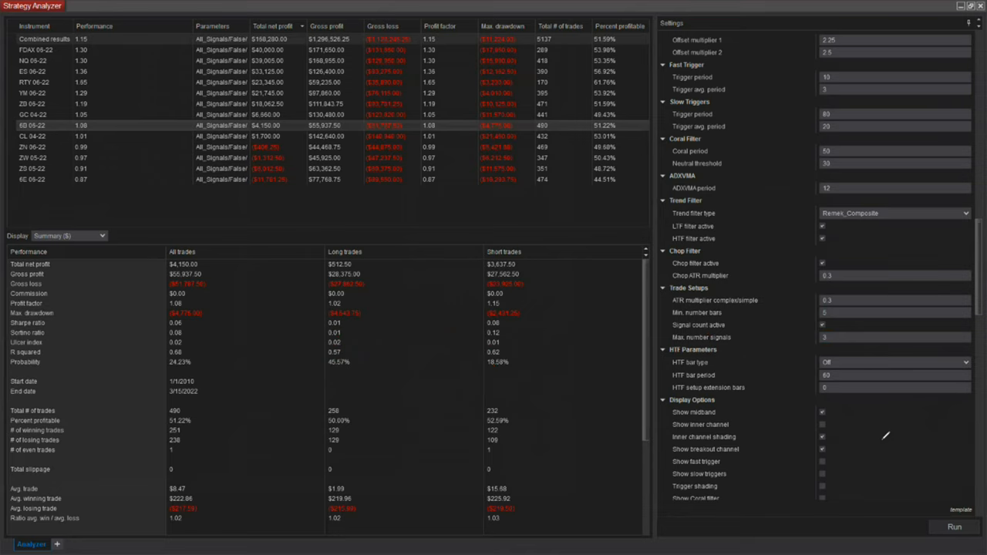
pyautogui.moveTo(840, 232)
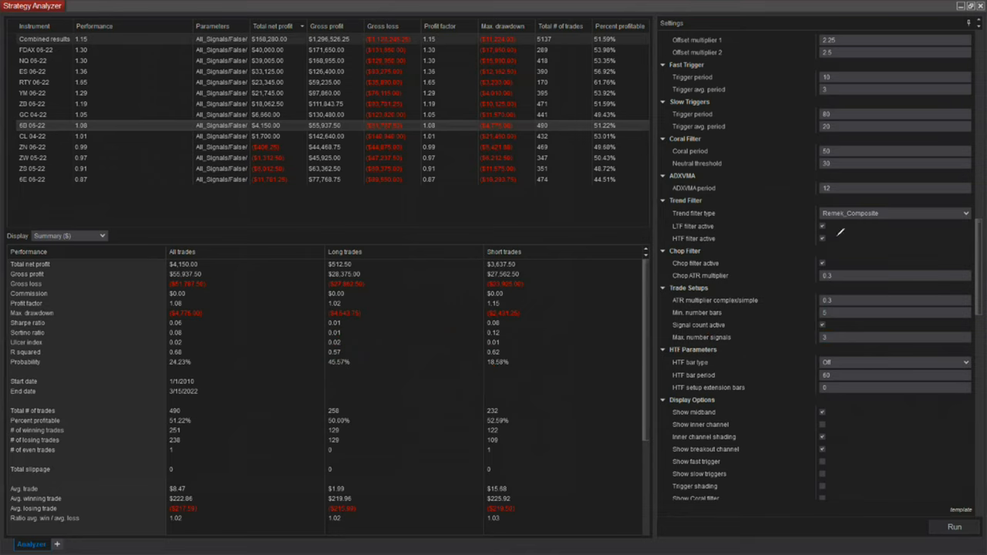
pyautogui.moveTo(895, 455)
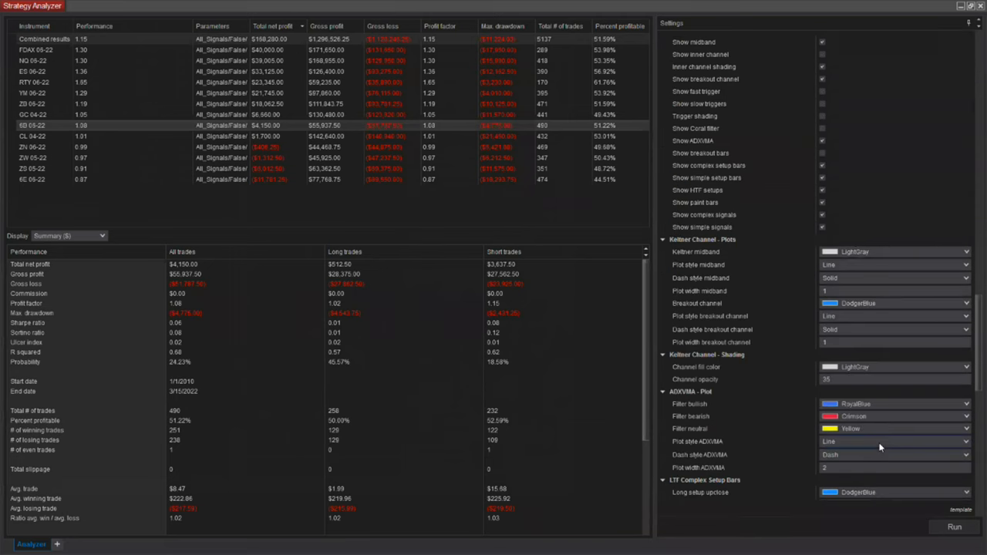
pyautogui.scroll(-3)
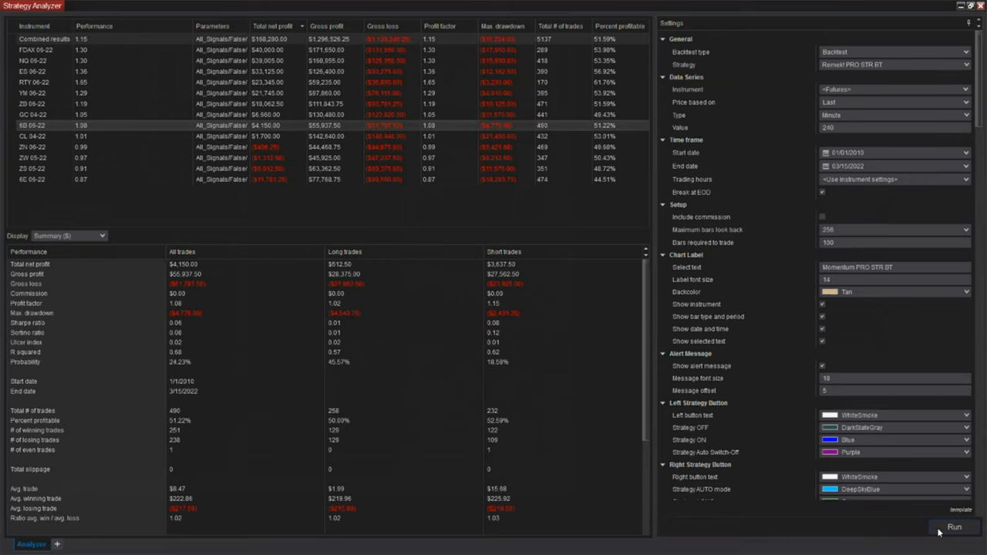
pyautogui.moveTo(938, 531)
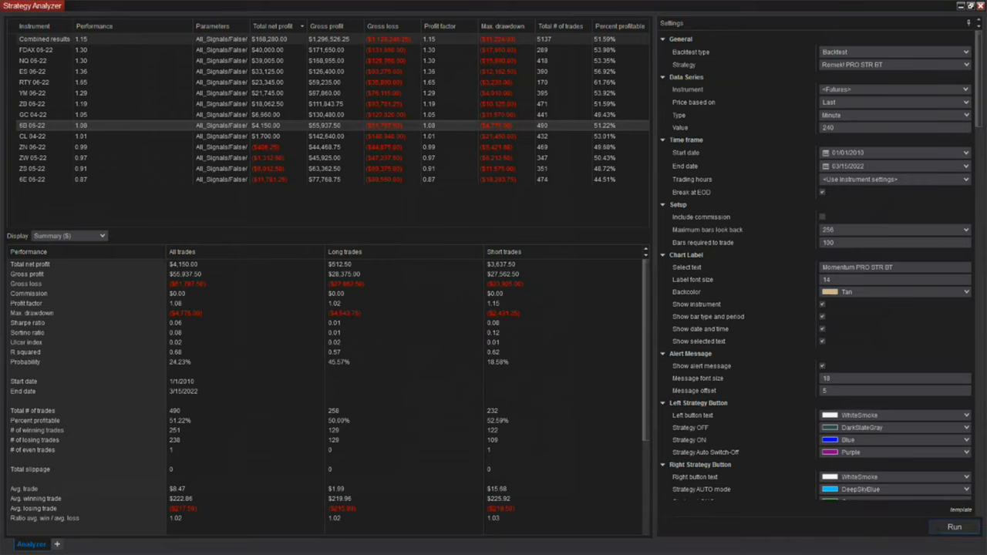
# Rerun the Remek PRO STR BT backtest across the 13-future list
pyautogui.click(955, 526)
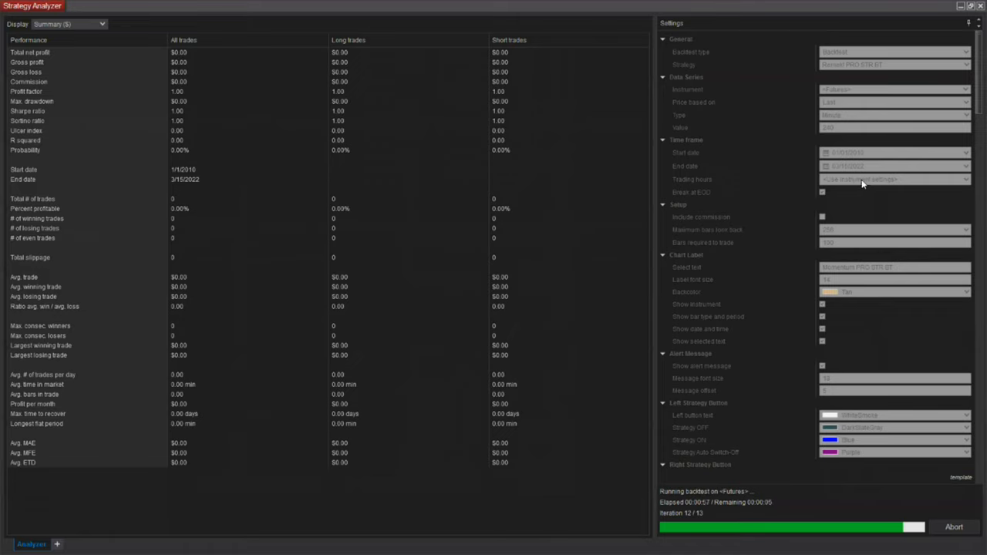
pyautogui.moveTo(860, 198)
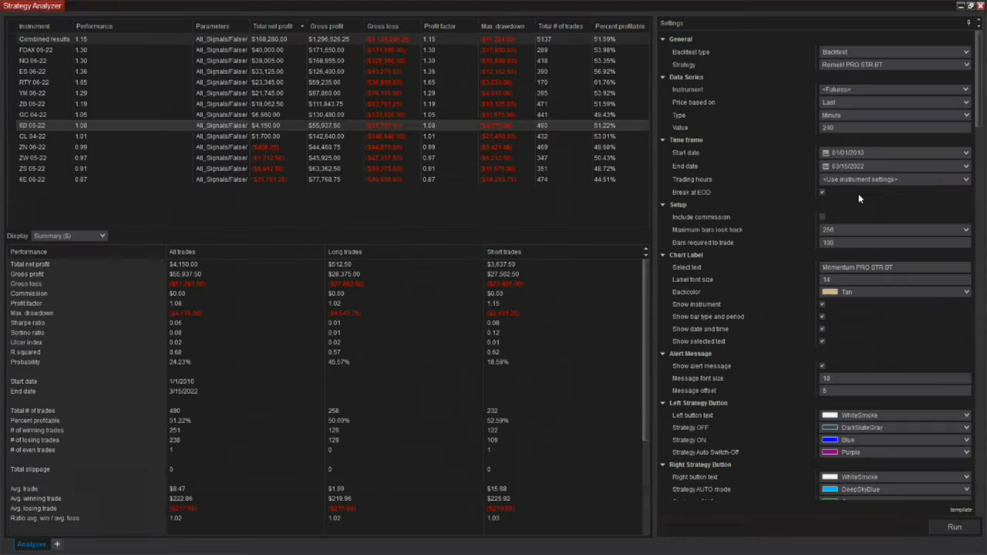
pyautogui.moveTo(972, 85)
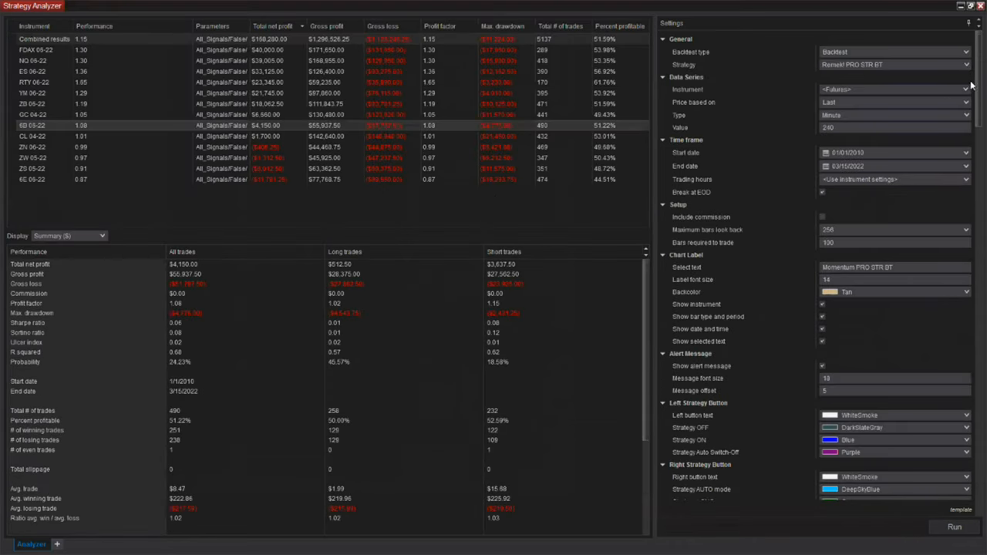
pyautogui.moveTo(899, 345)
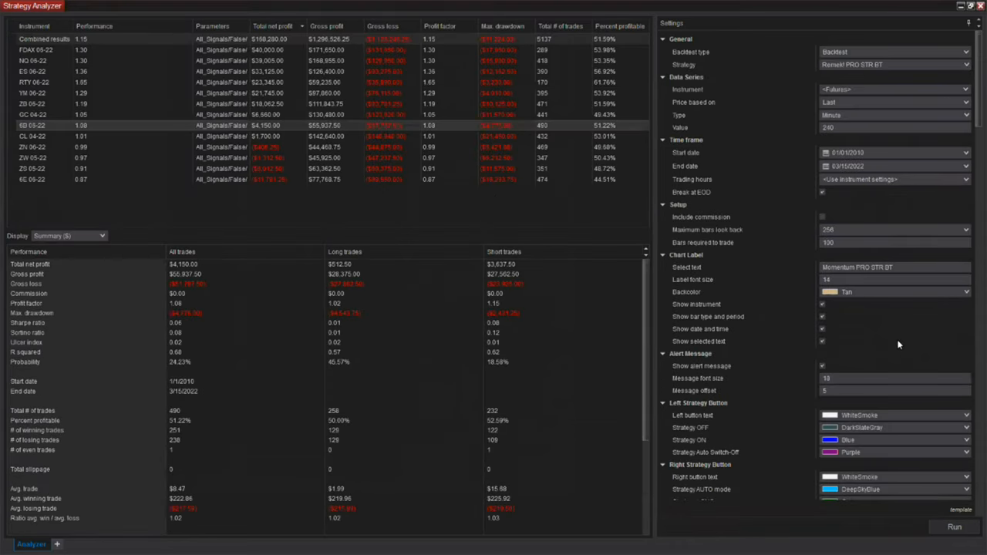
pyautogui.moveTo(594, 397)
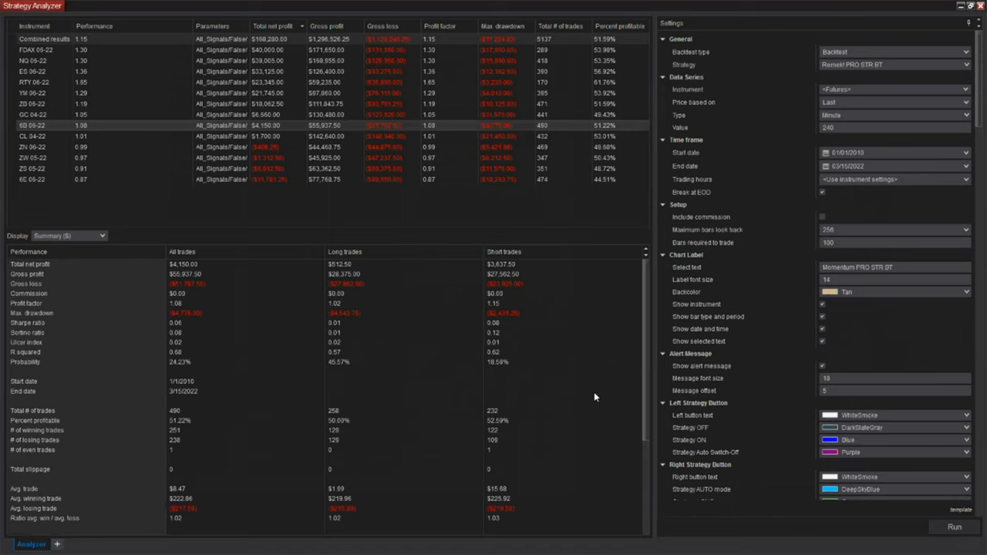
pyautogui.moveTo(591, 390)
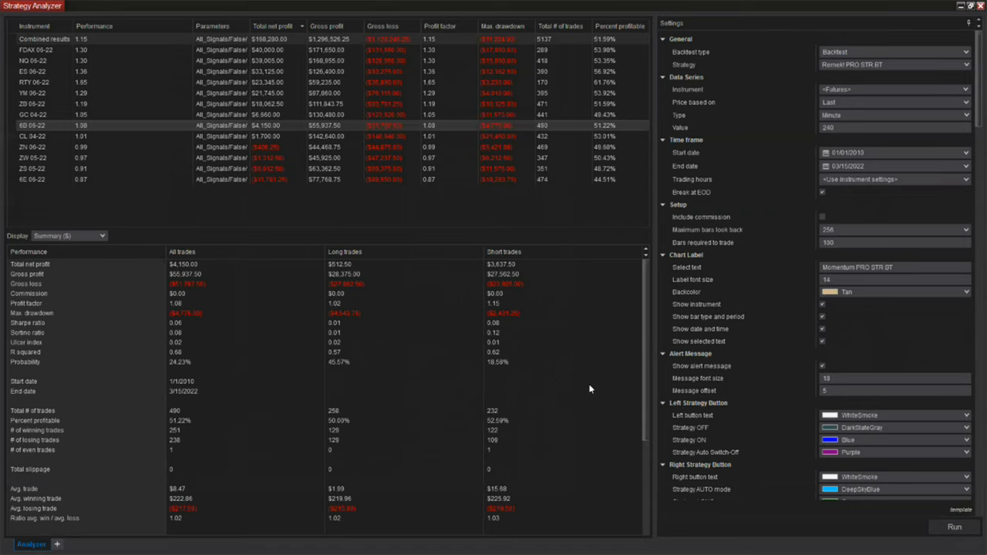
pyautogui.moveTo(593, 397)
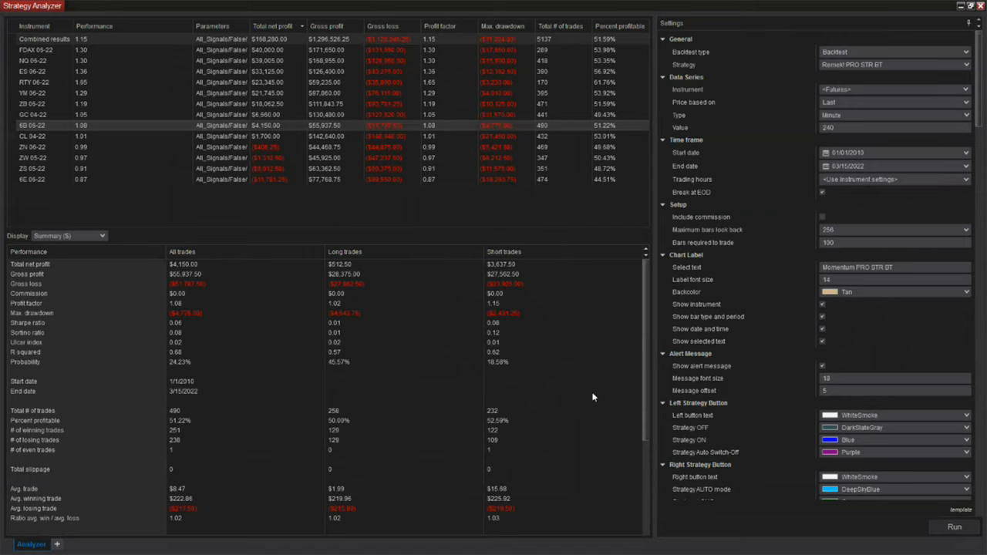
pyautogui.moveTo(594, 399)
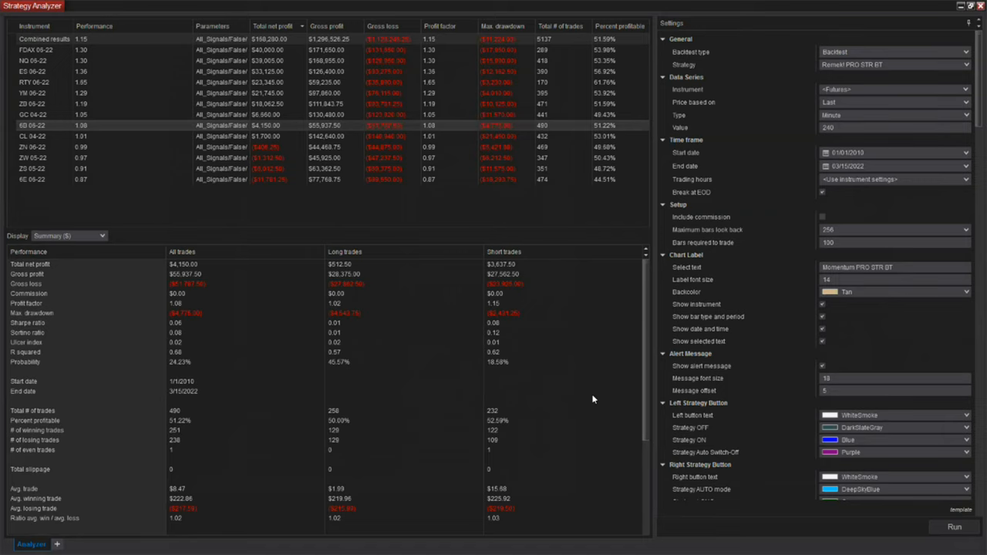
pyautogui.moveTo(592, 397)
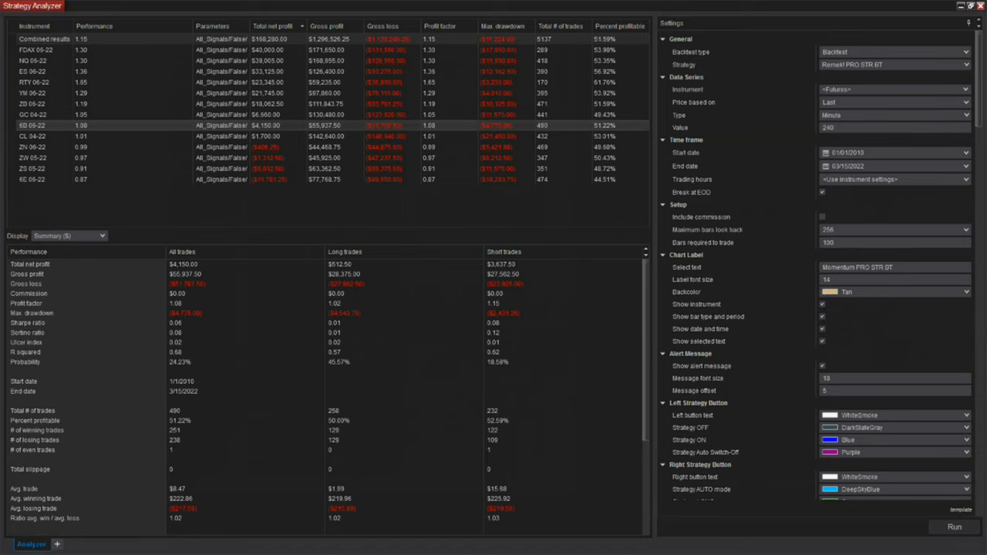
pyautogui.moveTo(25, 201)
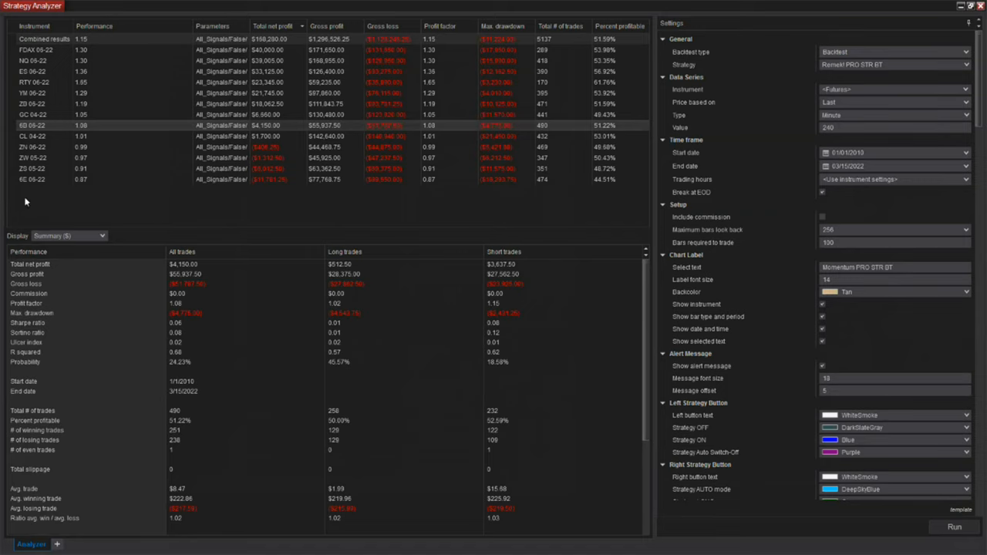
pyautogui.moveTo(341, 218)
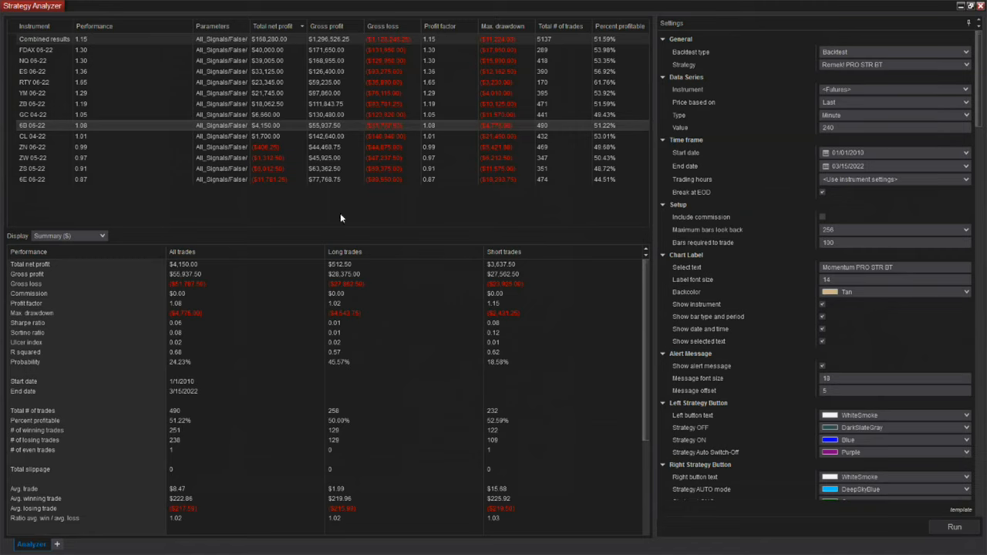
pyautogui.moveTo(612, 273)
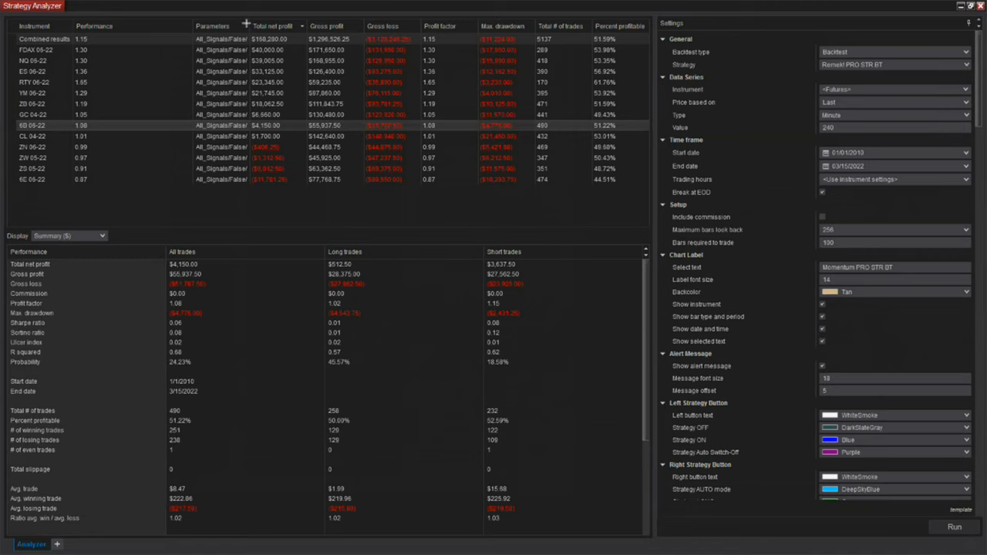
pyautogui.click(273, 26)
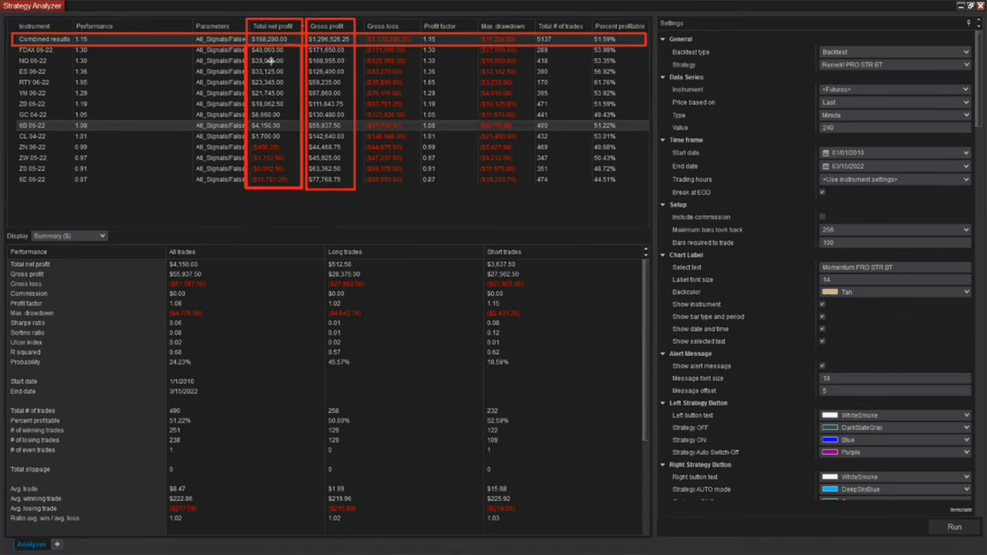
pyautogui.moveTo(271, 177)
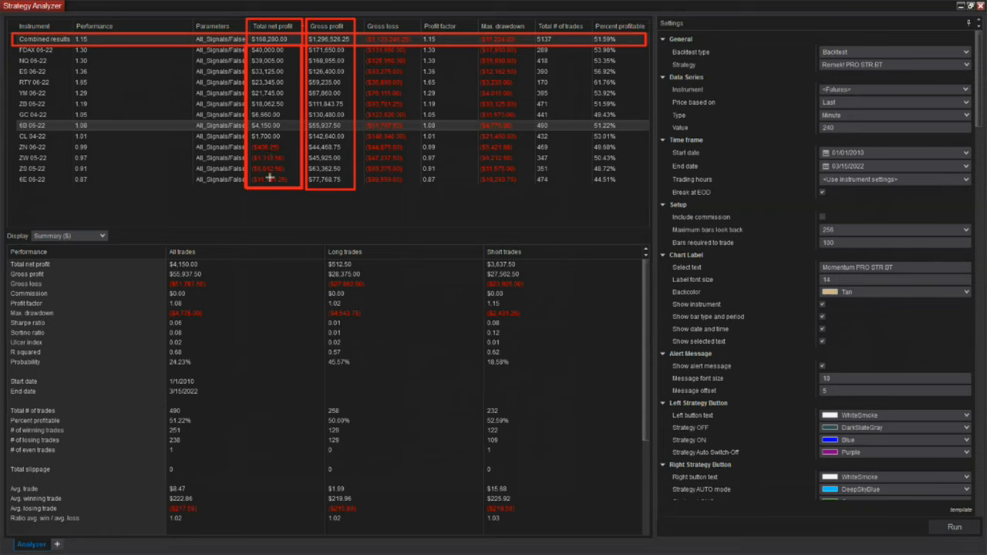
pyautogui.moveTo(271, 183)
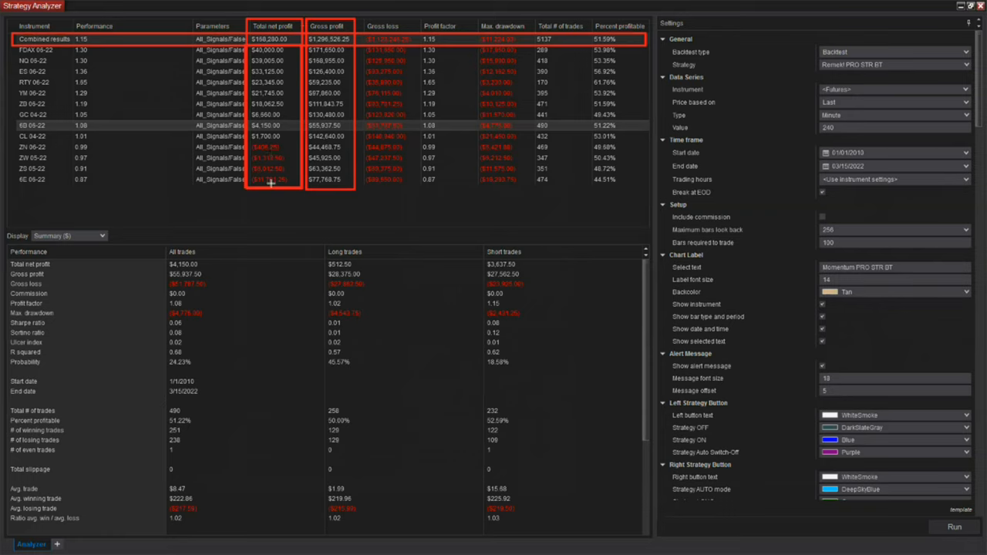
pyautogui.moveTo(298, 142)
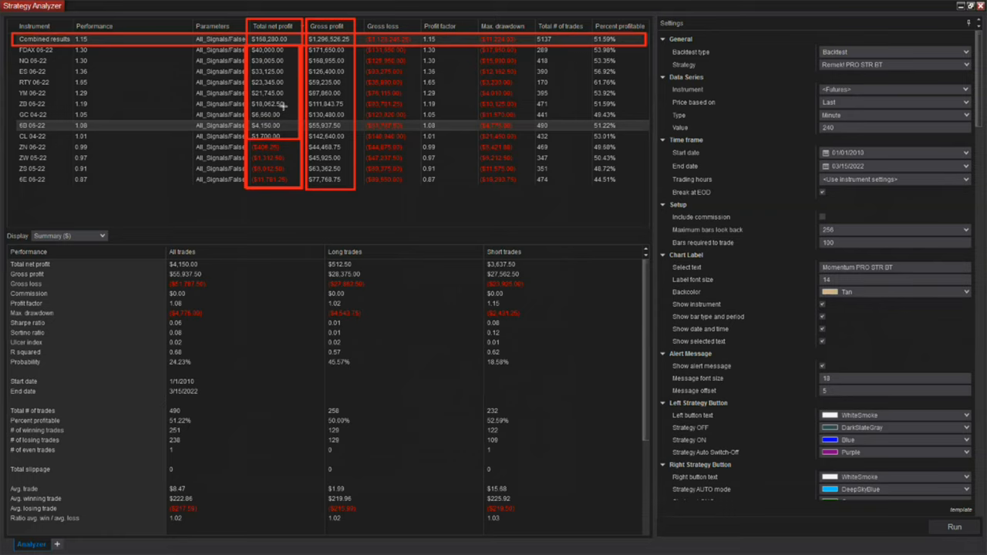
pyautogui.moveTo(287, 136)
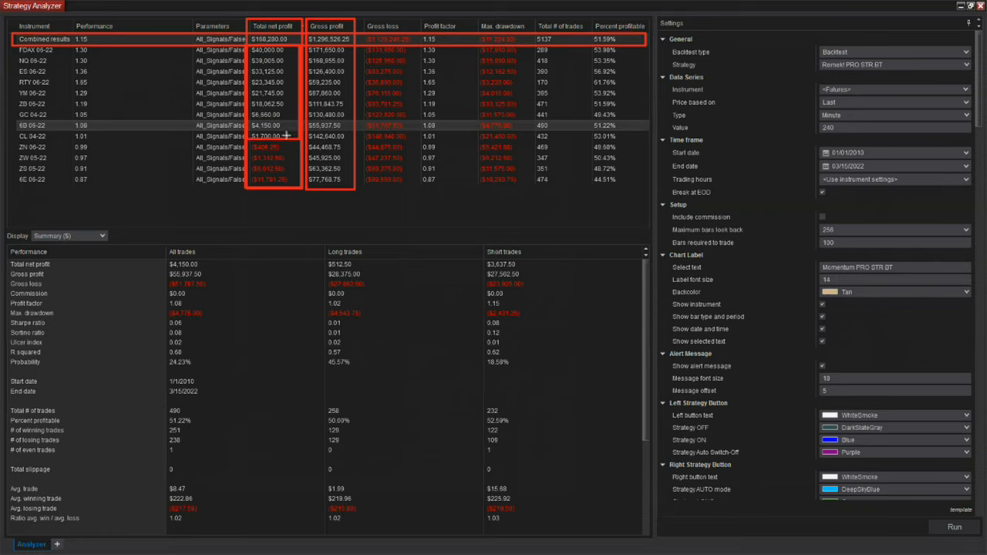
pyautogui.moveTo(287, 135)
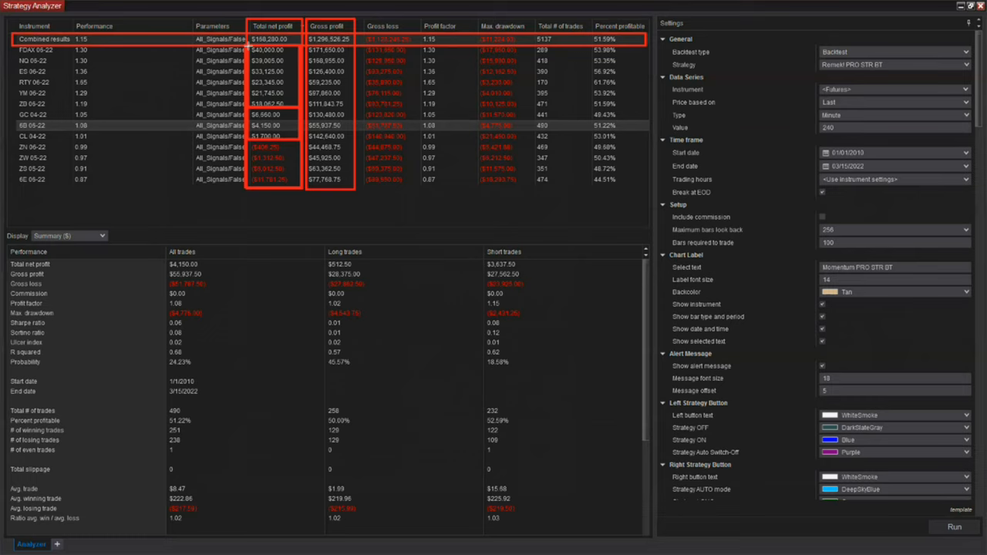
pyautogui.moveTo(283, 89)
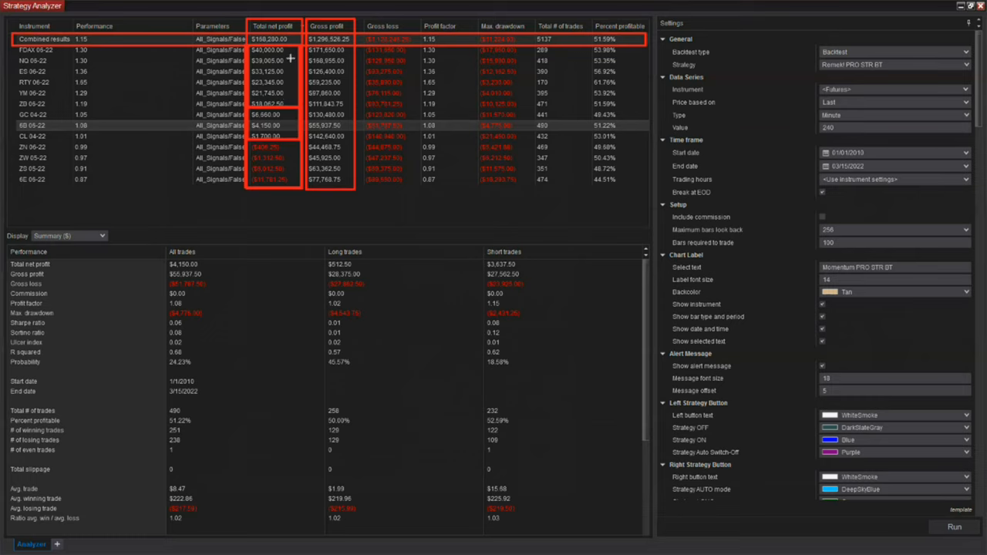
pyautogui.moveTo(288, 57)
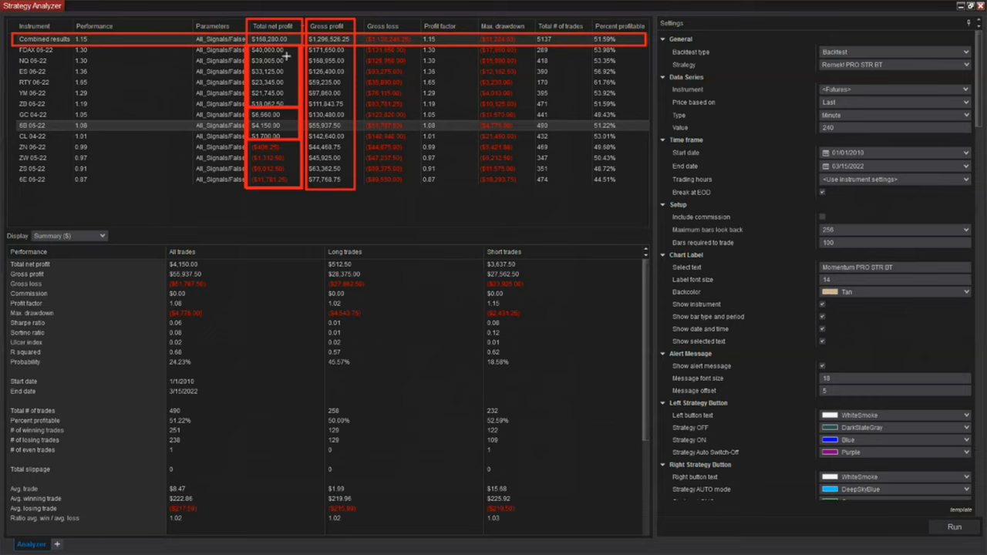
pyautogui.moveTo(270, 385)
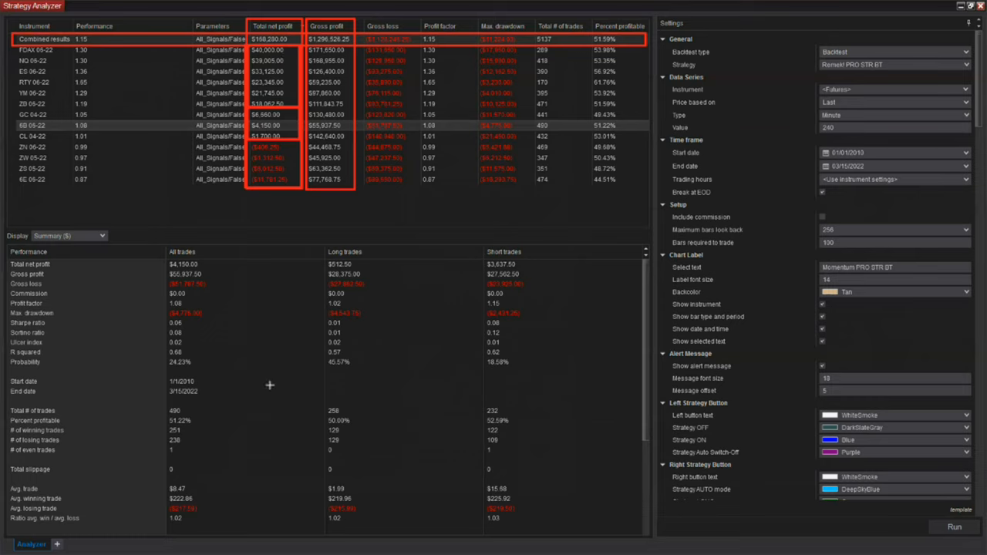
pyautogui.moveTo(104, 246)
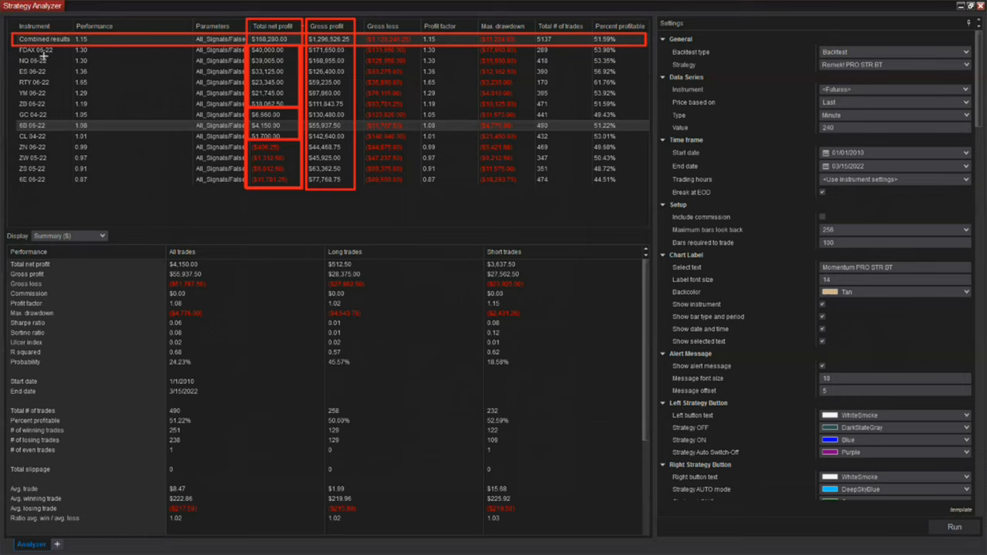
pyautogui.moveTo(25, 61)
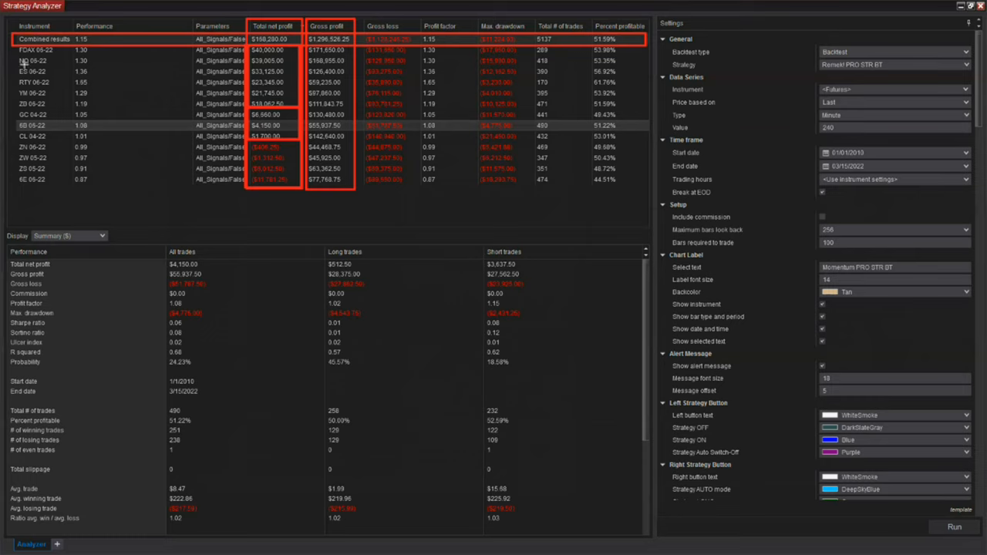
pyautogui.moveTo(19, 60)
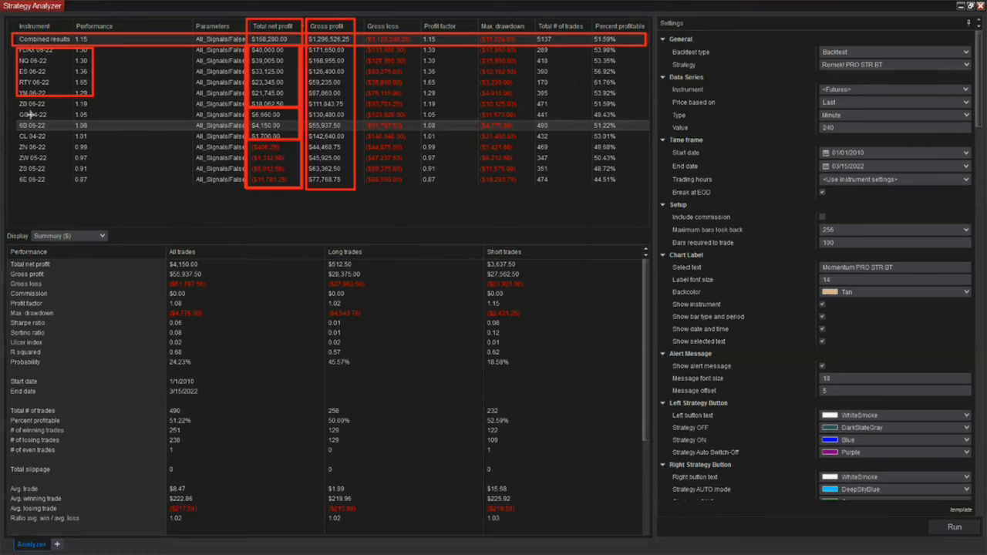
pyautogui.moveTo(55, 92)
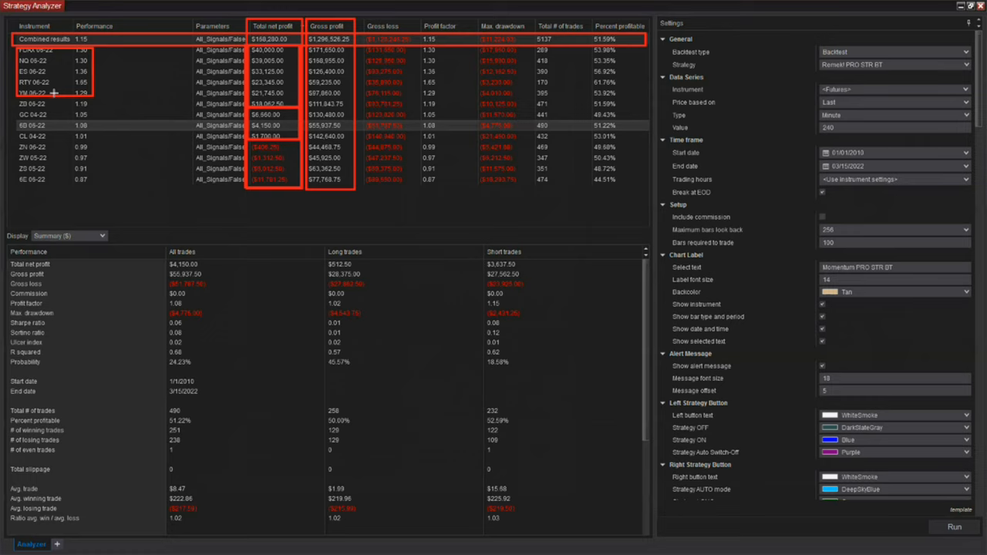
pyautogui.moveTo(61, 105)
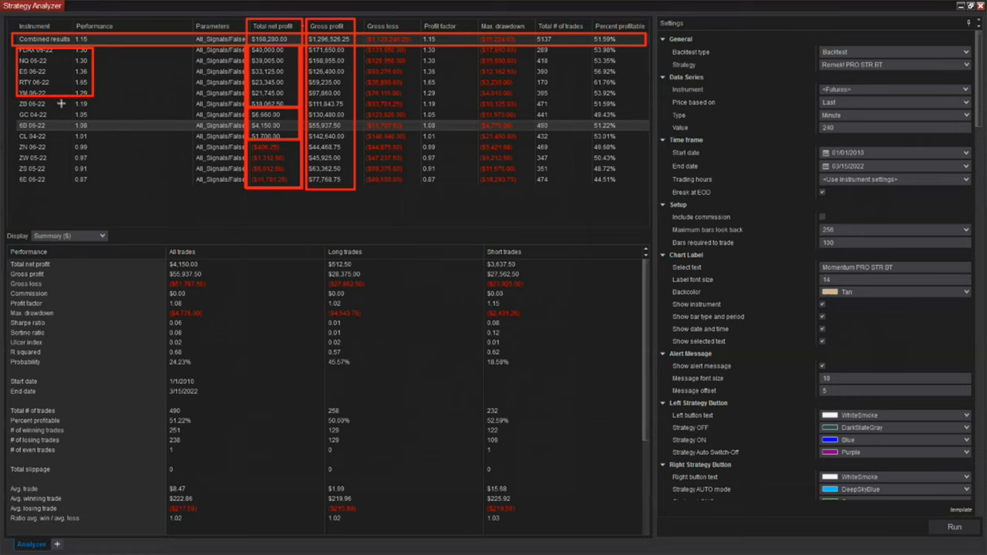
pyautogui.moveTo(292, 357)
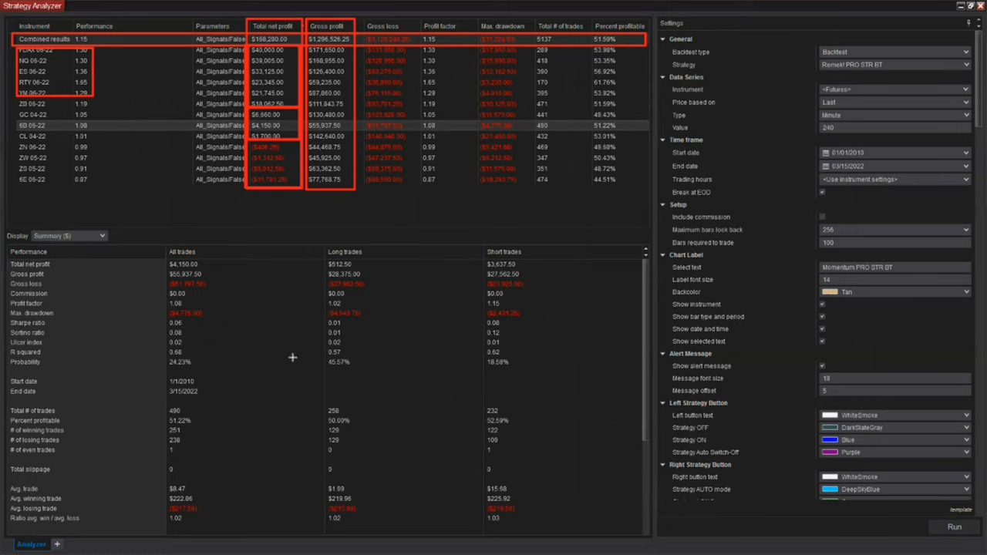
pyautogui.moveTo(295, 371)
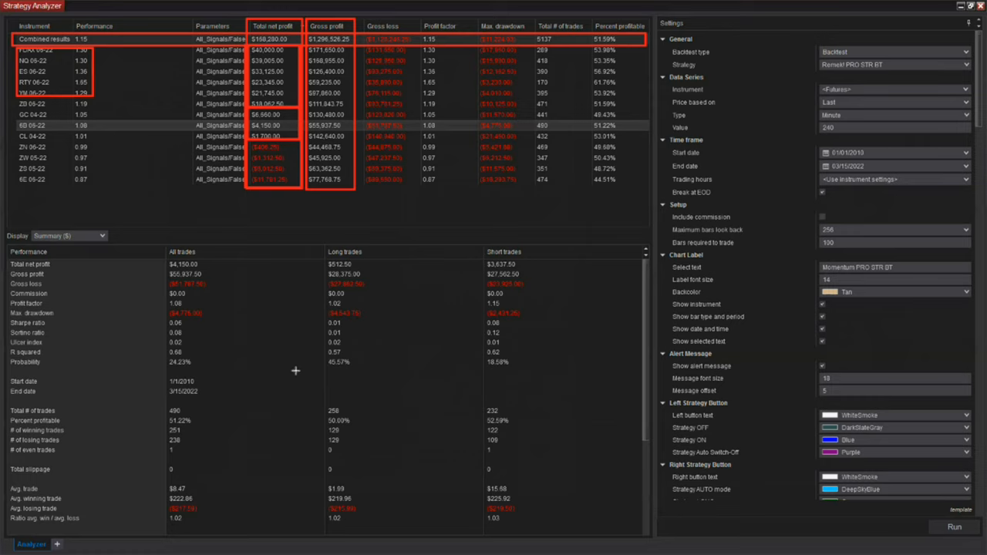
pyautogui.moveTo(354, 367)
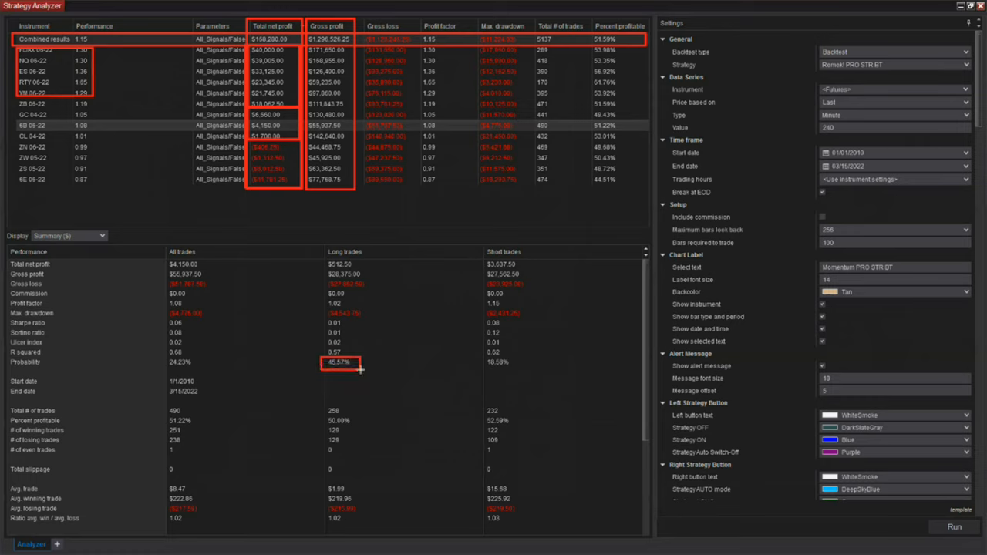
pyautogui.moveTo(386, 379)
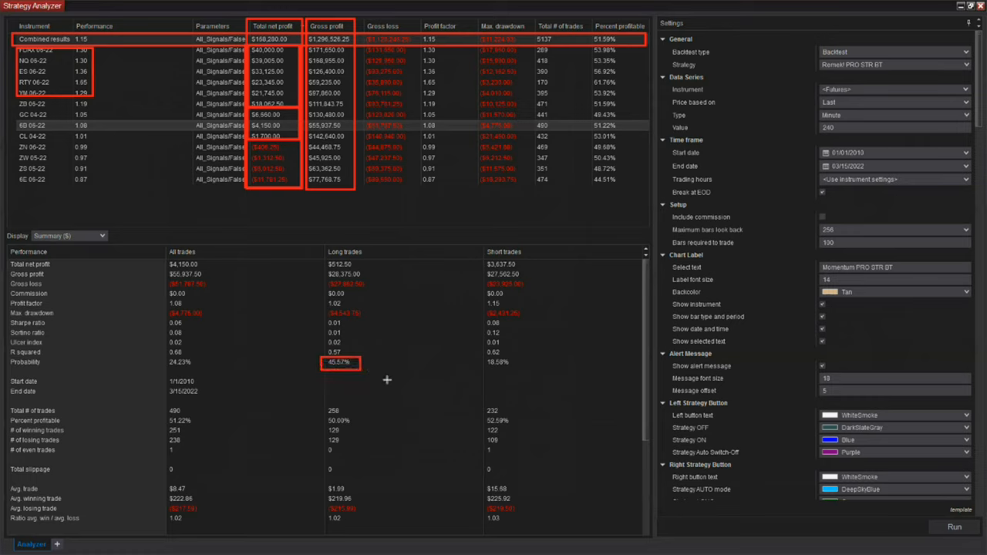
pyautogui.moveTo(522, 389)
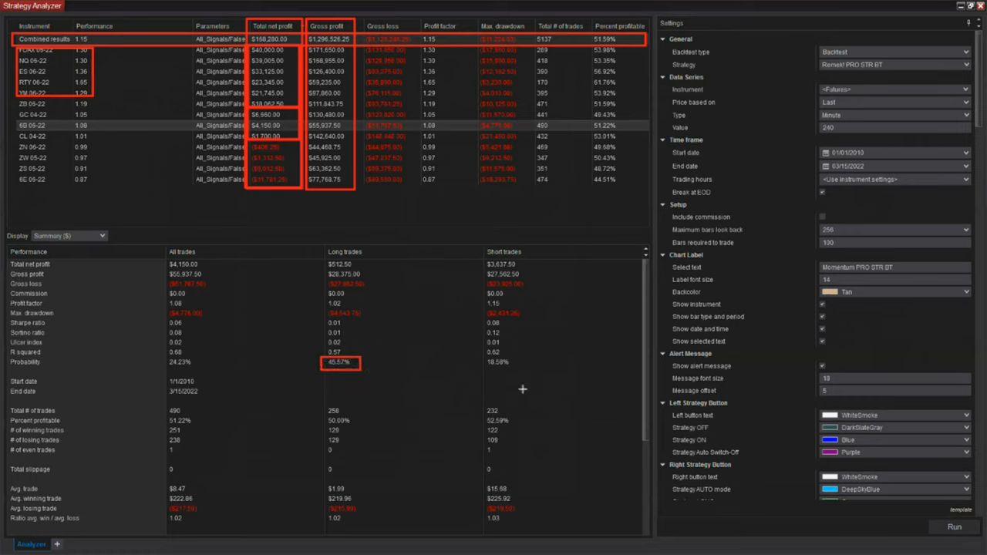
pyautogui.moveTo(359, 379)
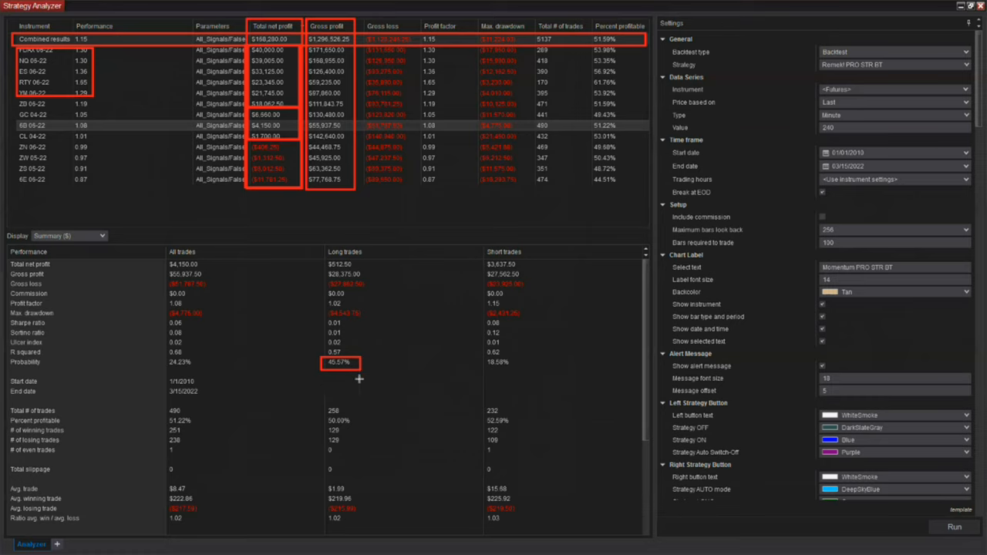
pyautogui.moveTo(347, 261)
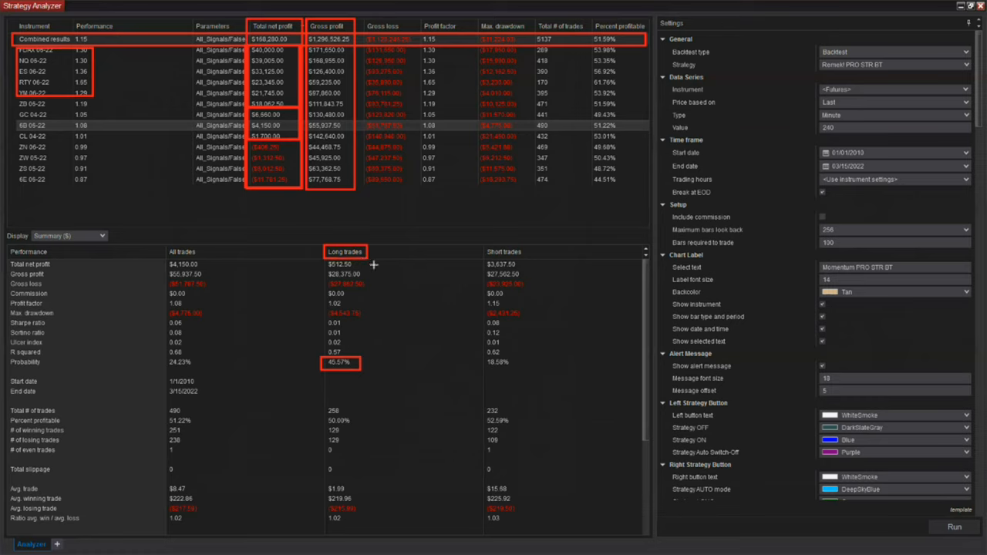
pyautogui.moveTo(429, 396)
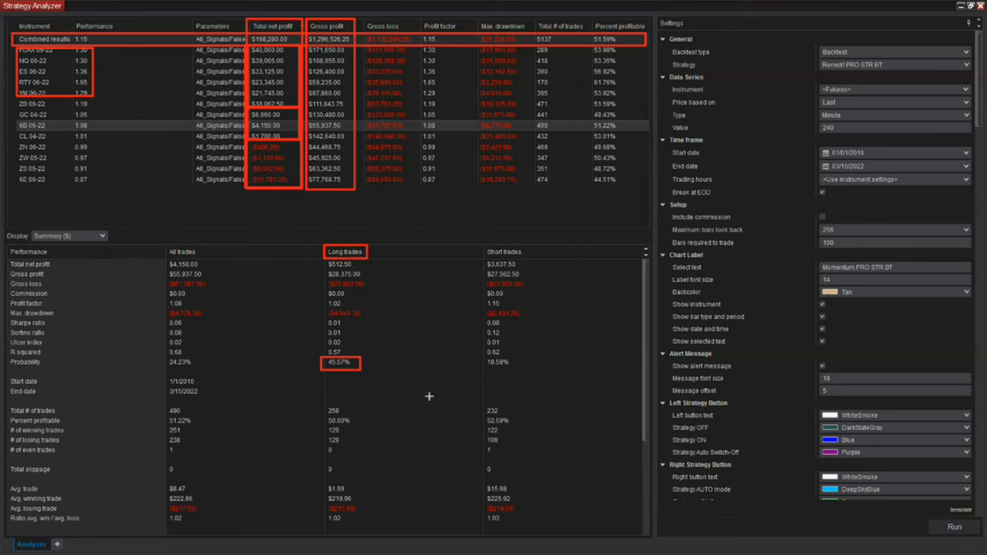
pyautogui.moveTo(432, 415)
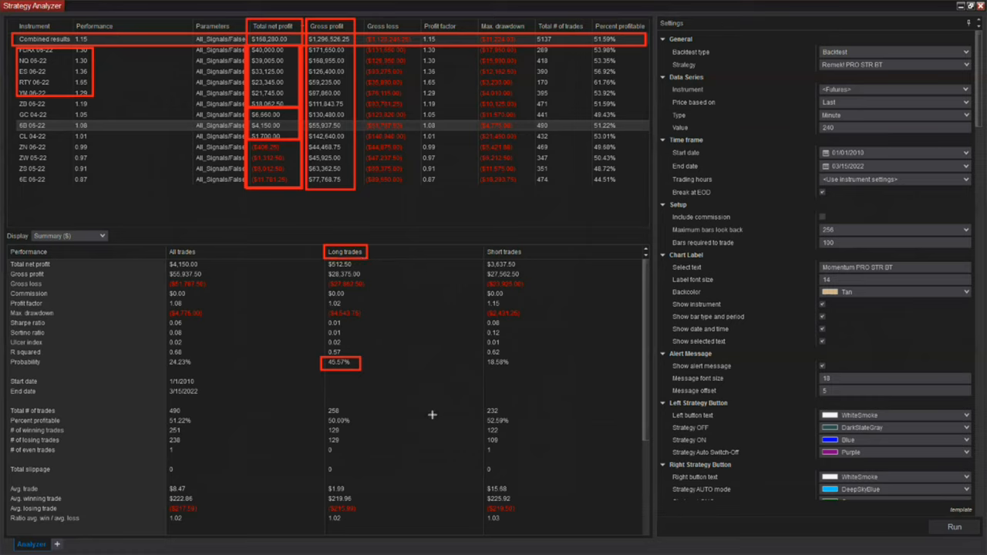
pyautogui.moveTo(160, 411)
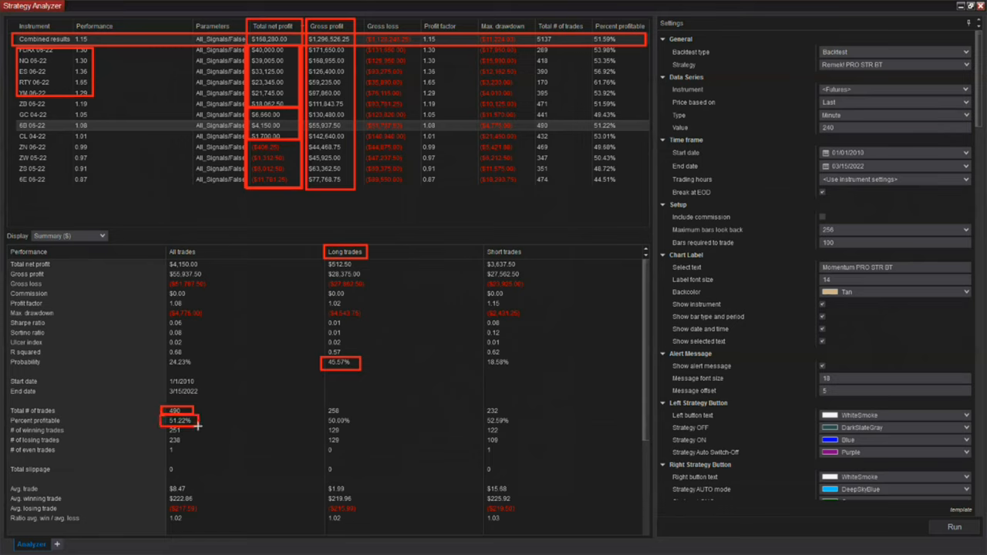
pyautogui.moveTo(124, 146)
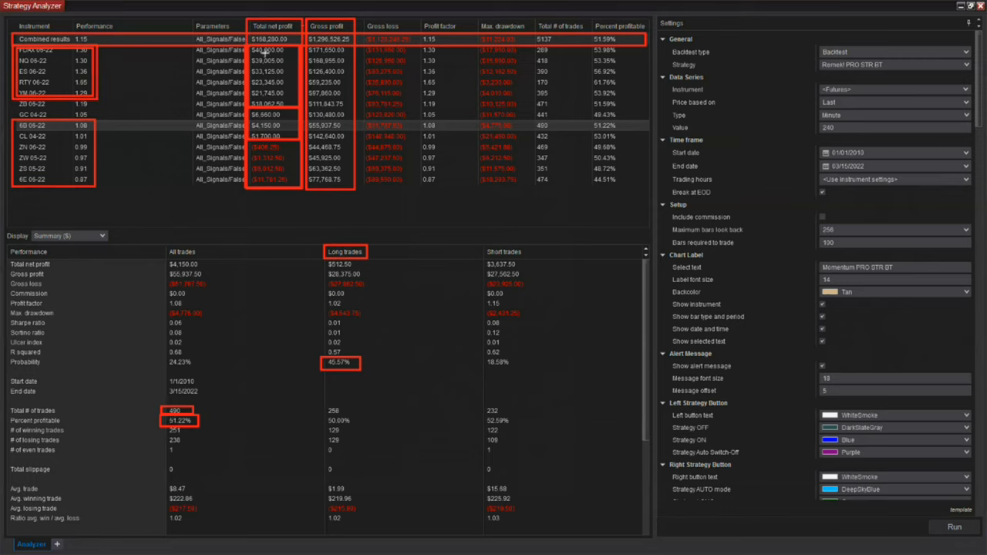
pyautogui.moveTo(266, 92)
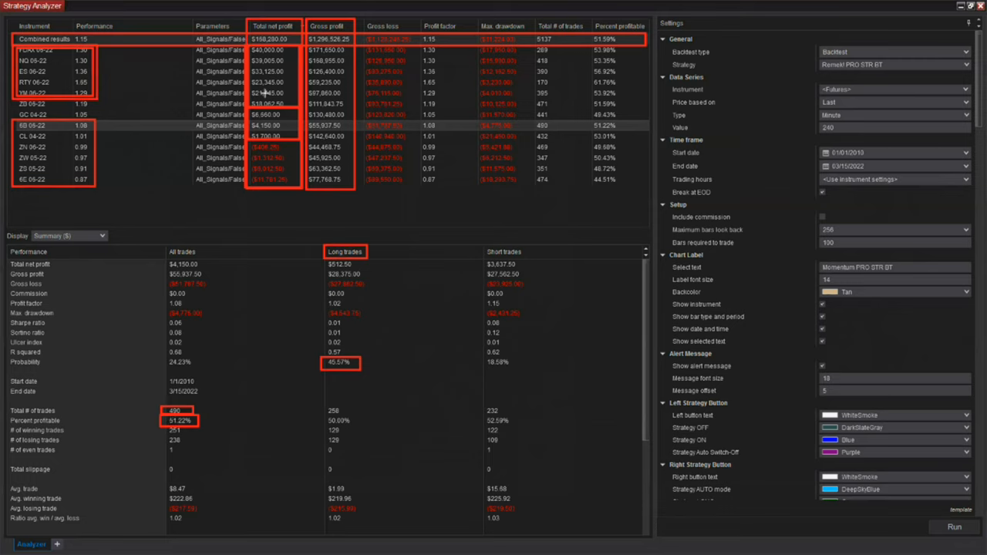
pyautogui.moveTo(361, 504)
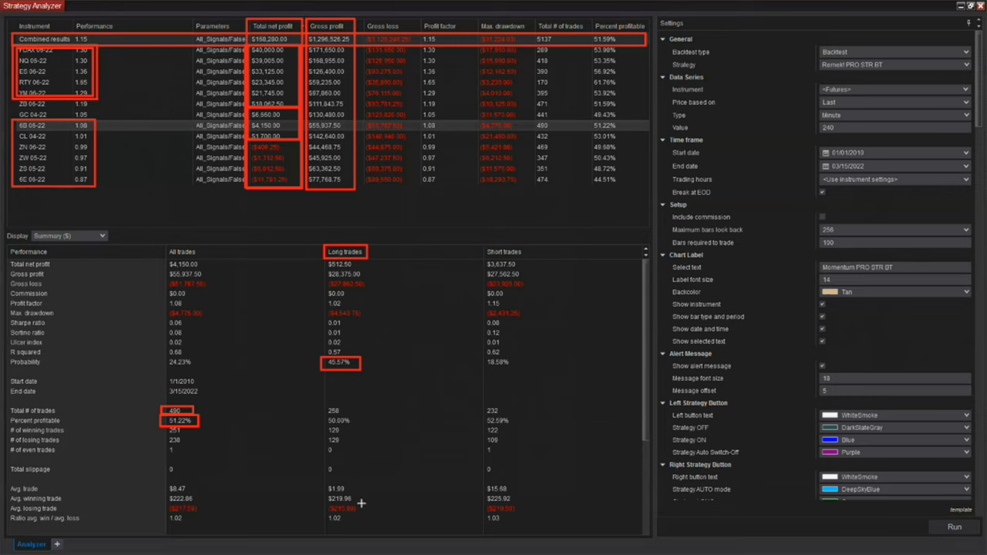
pyautogui.moveTo(279, 461)
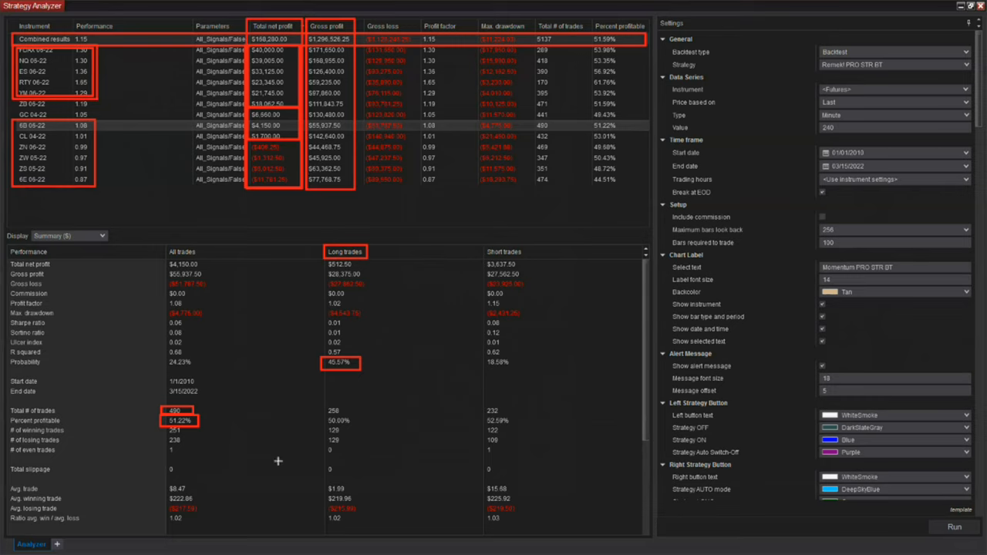
pyautogui.moveTo(277, 458)
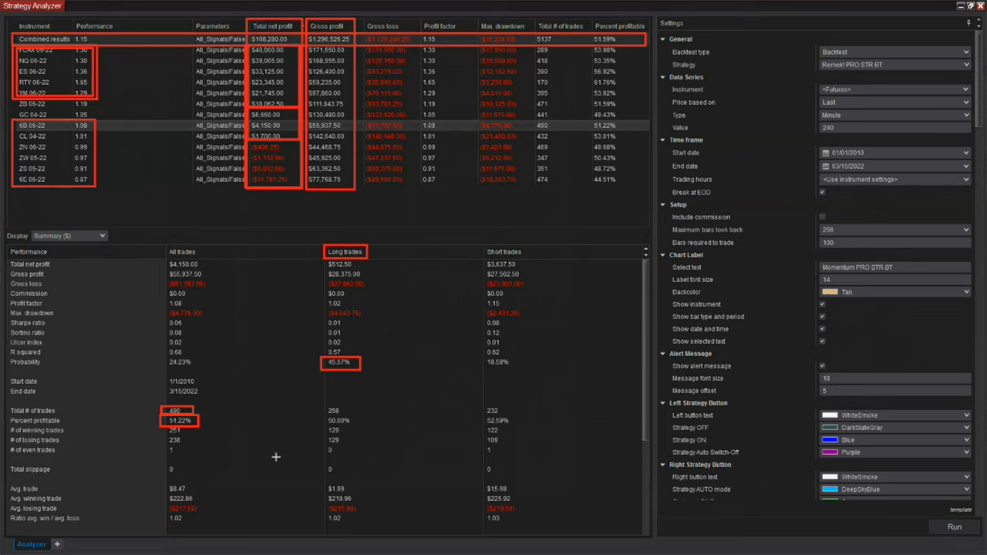
pyautogui.moveTo(330, 277)
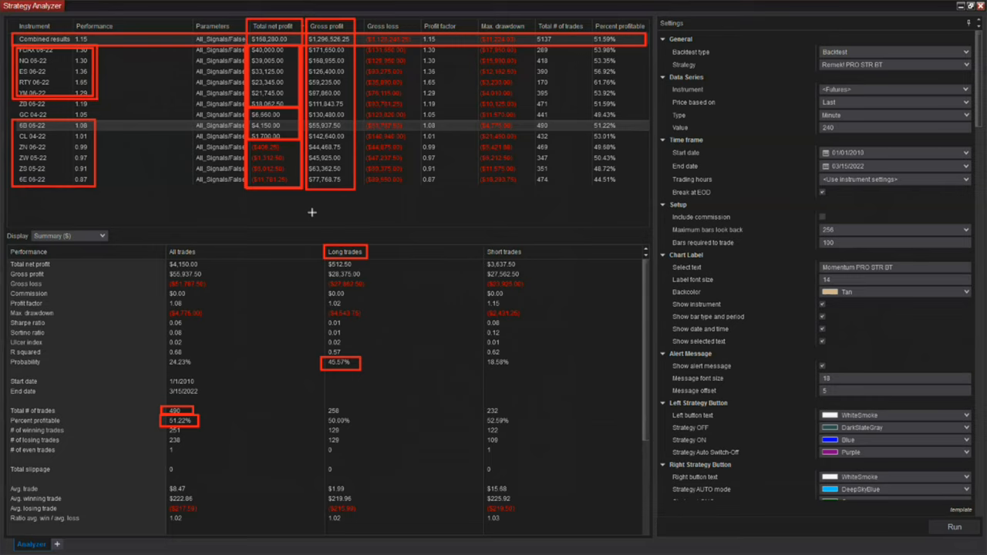
pyautogui.moveTo(312, 213)
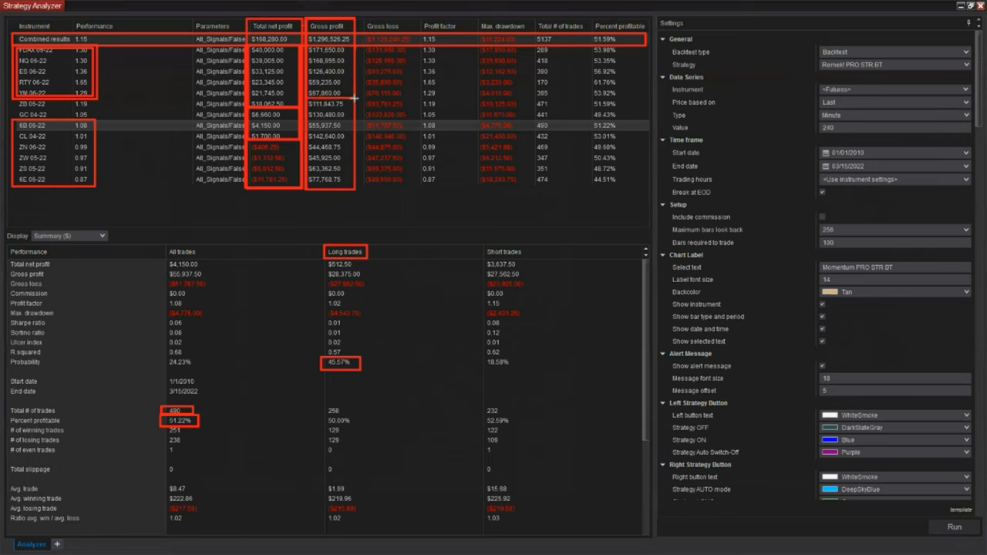
pyautogui.moveTo(132, 88)
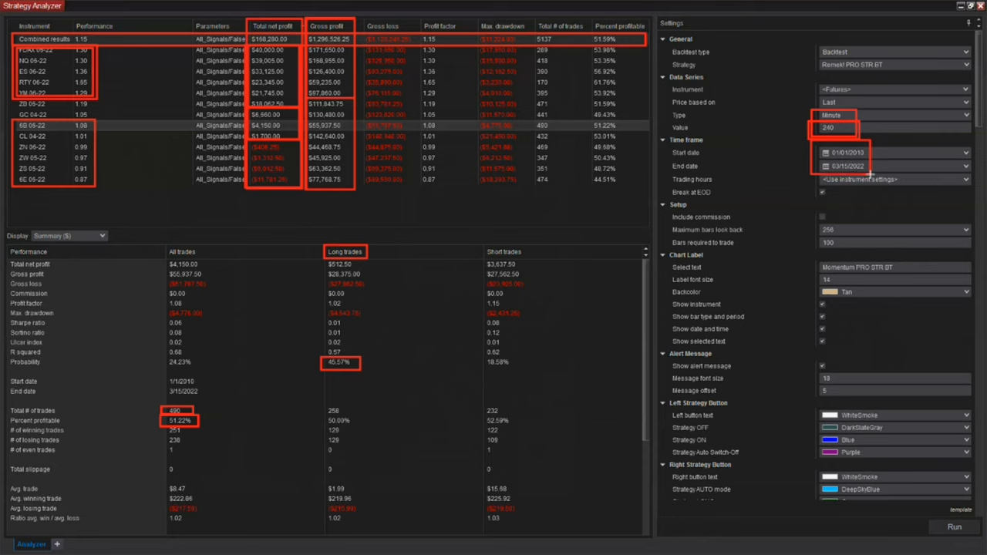
pyautogui.moveTo(888, 213)
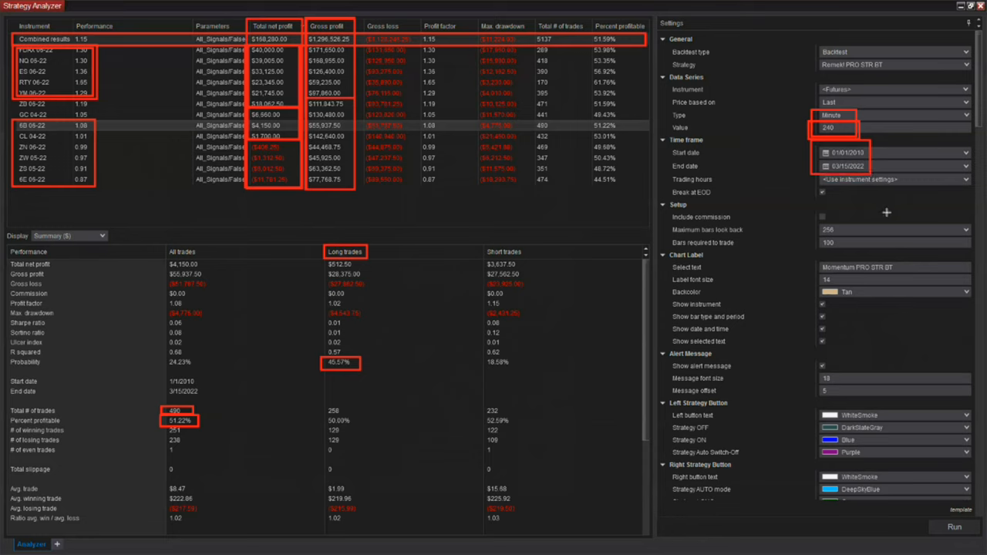
pyautogui.moveTo(887, 214)
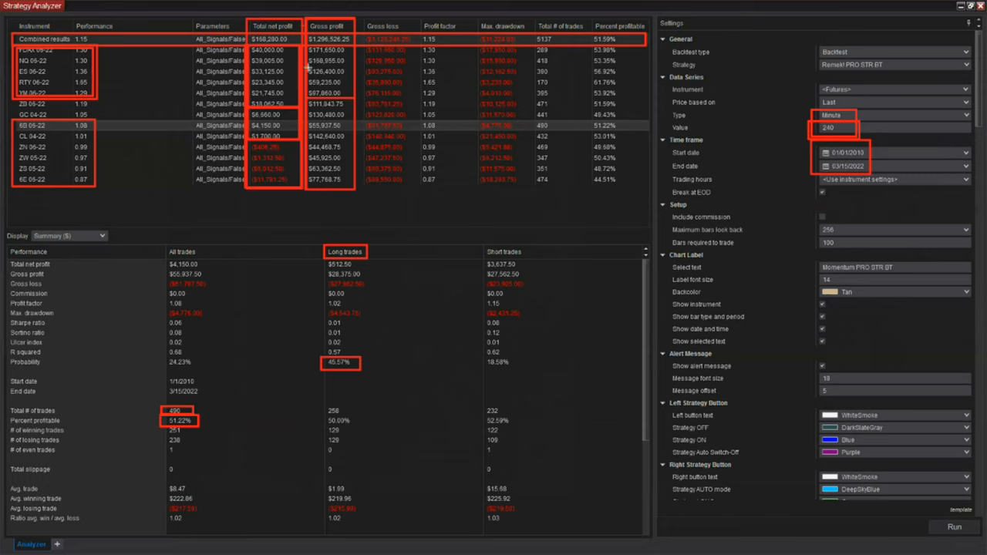
pyautogui.moveTo(326, 212)
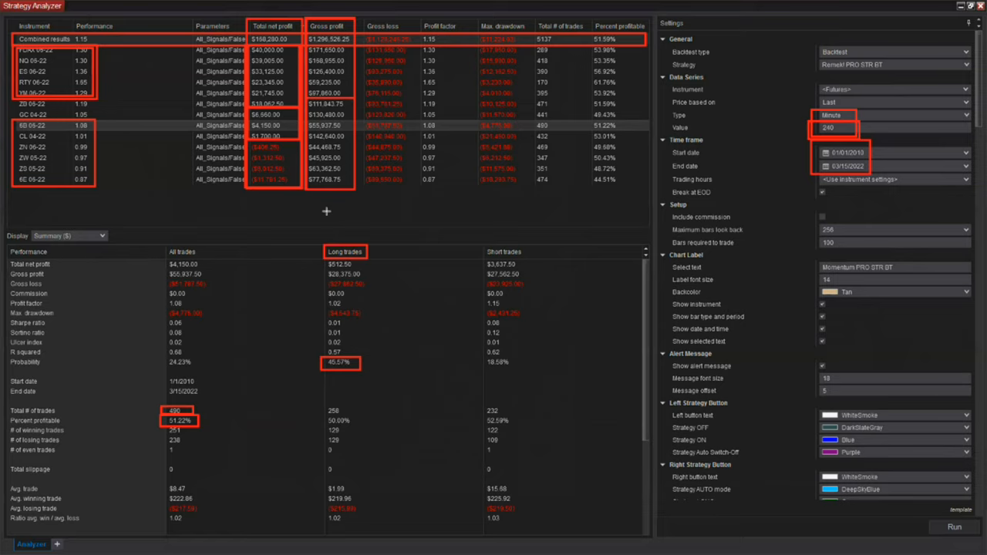